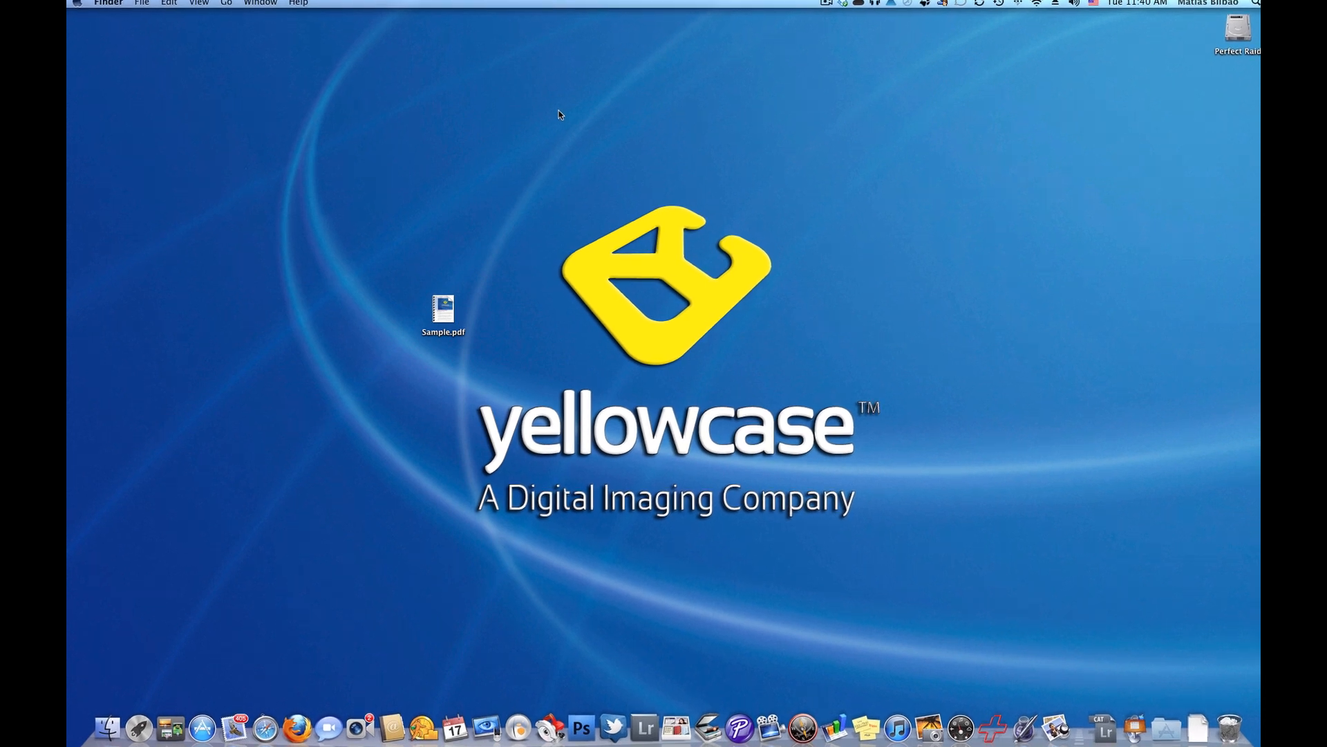
Open Sample.pdf from the desktop so its first of five pages shows in Preview
double_click(442, 307)
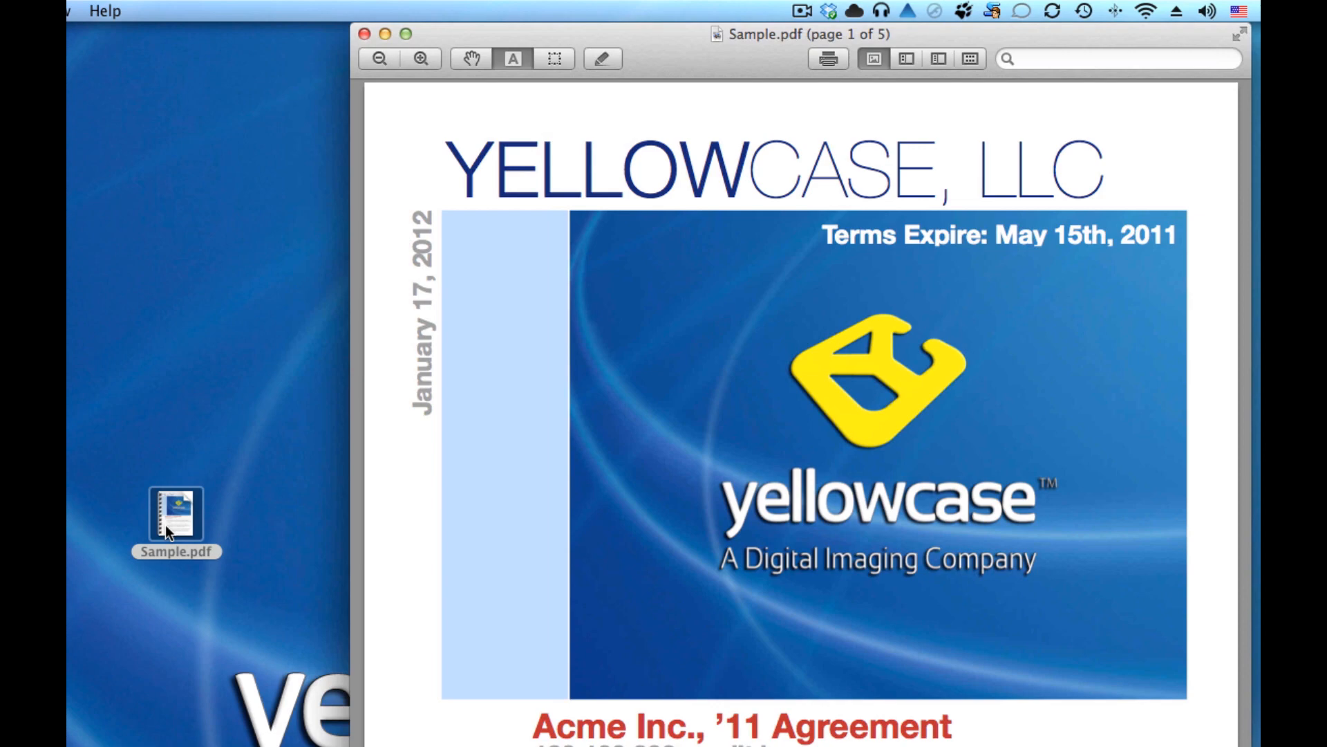
Show the Open With list for Sample.pdf, with Preview as the default application
left_click(177, 523)
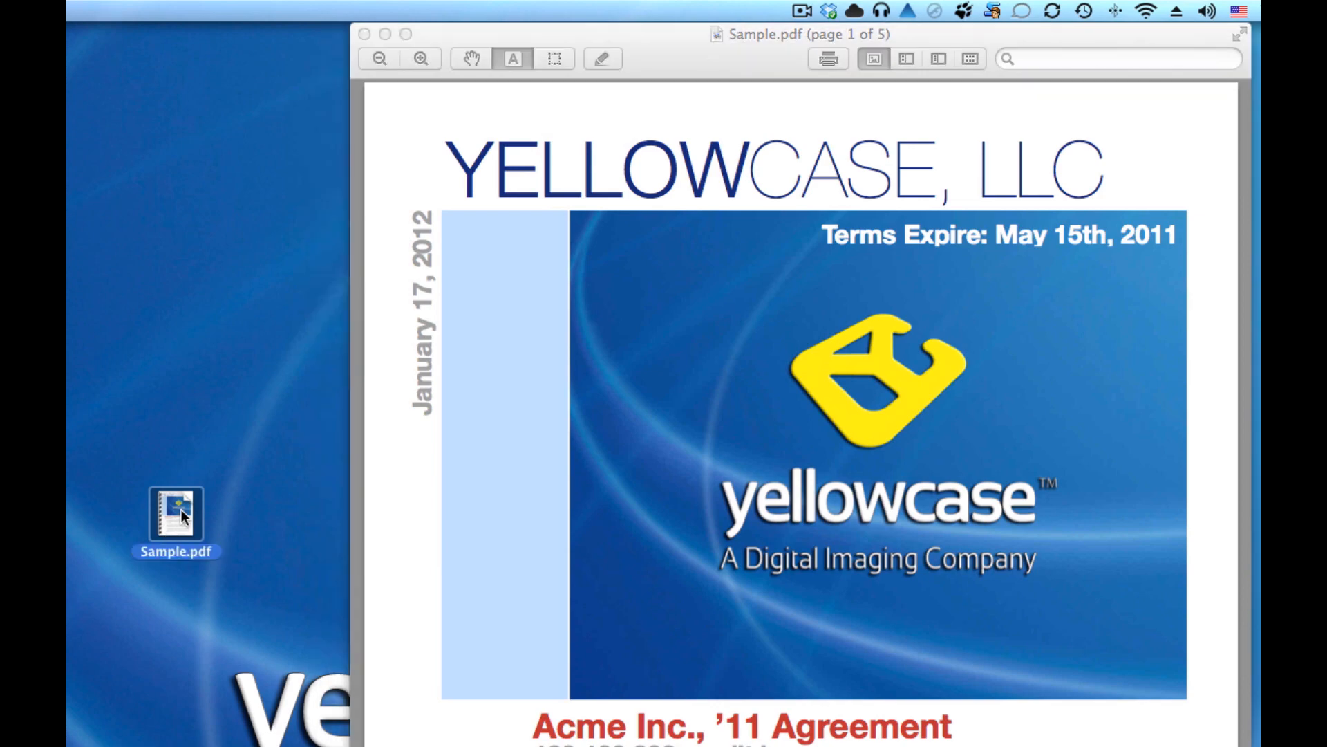
right_click(177, 523)
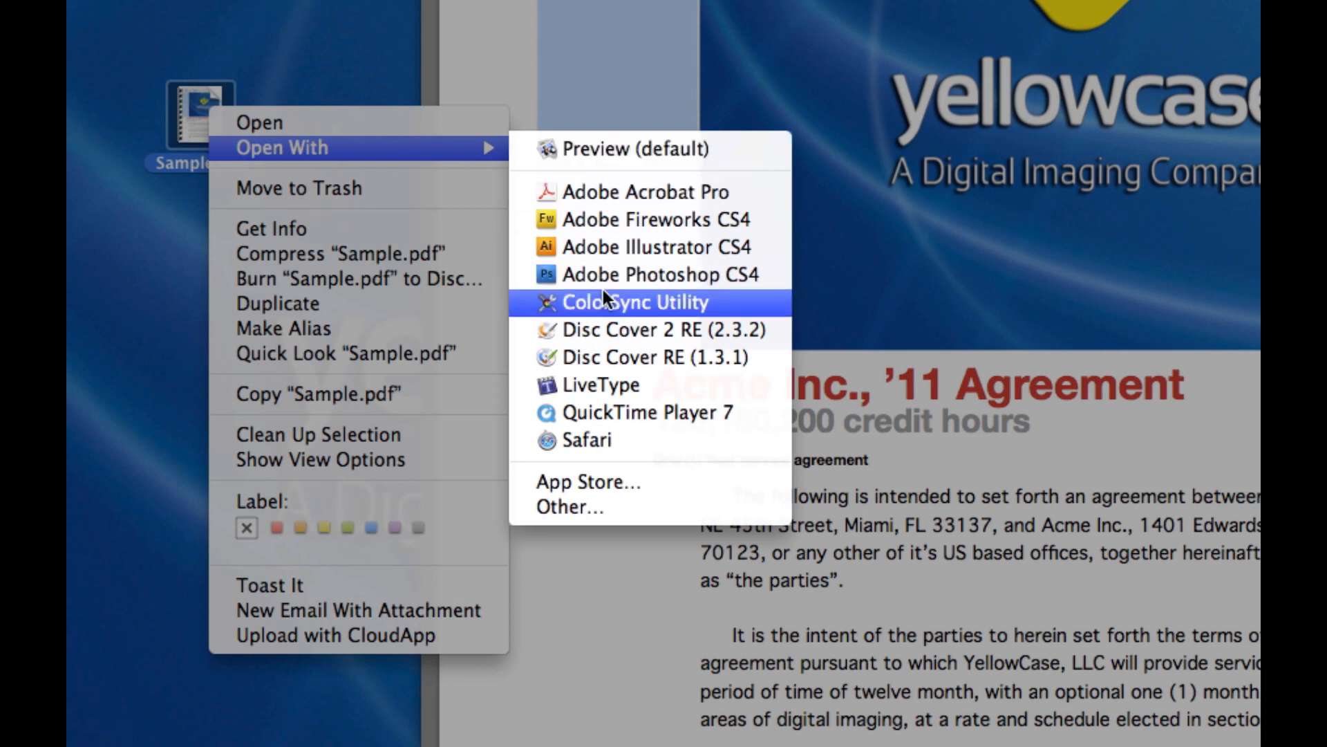
mouse_move(608, 185)
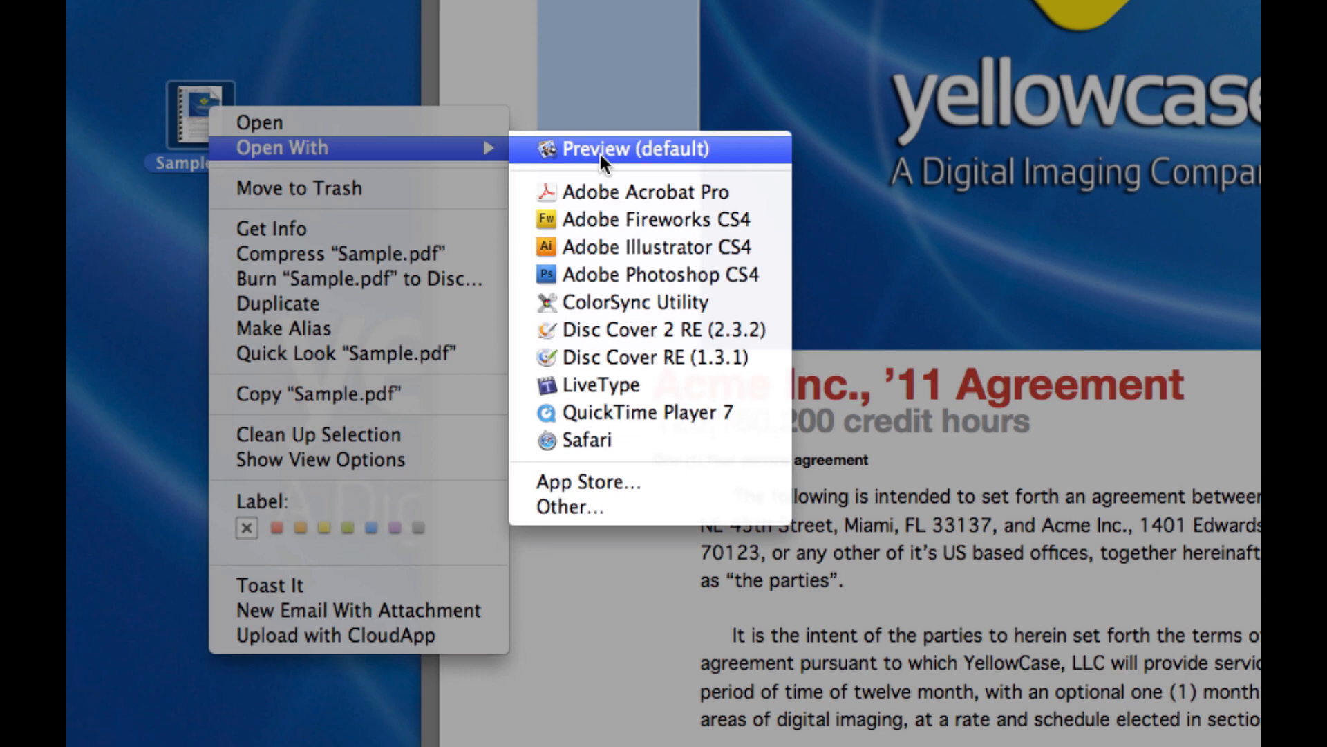
mouse_move(624, 158)
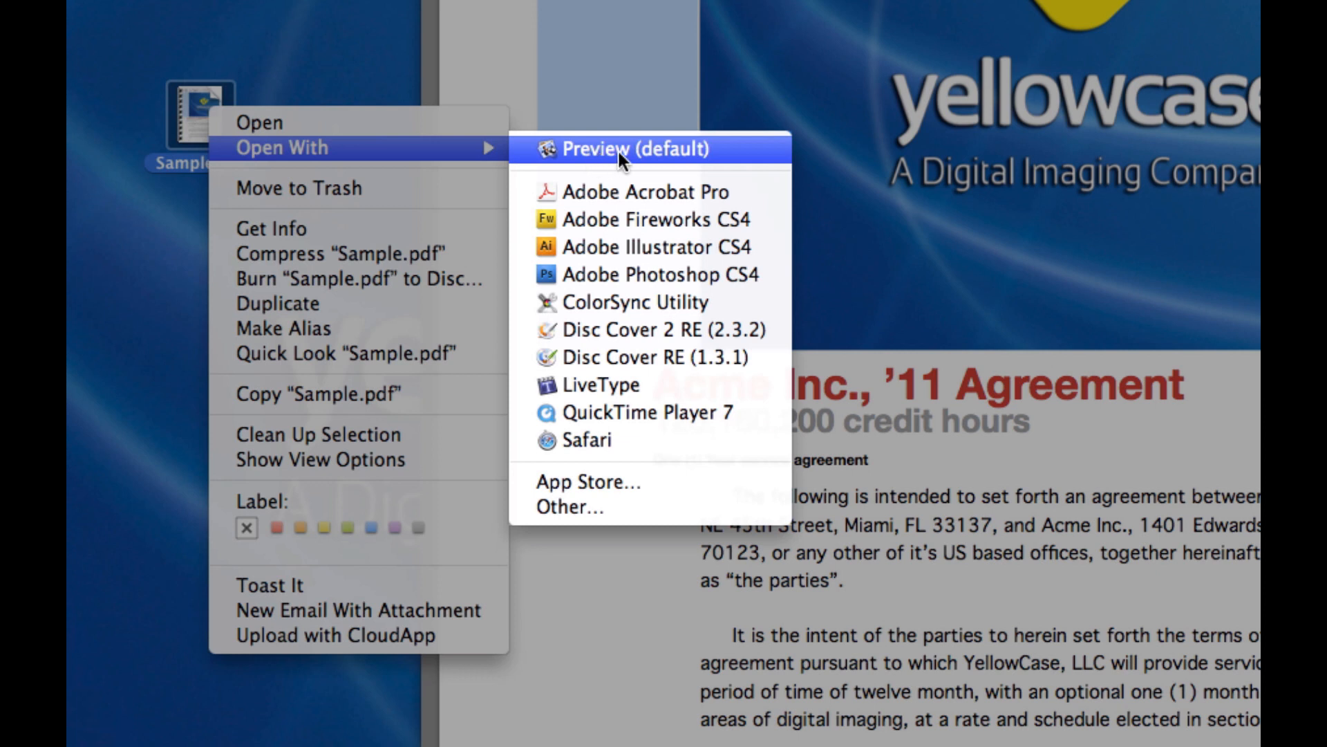
mouse_move(350, 19)
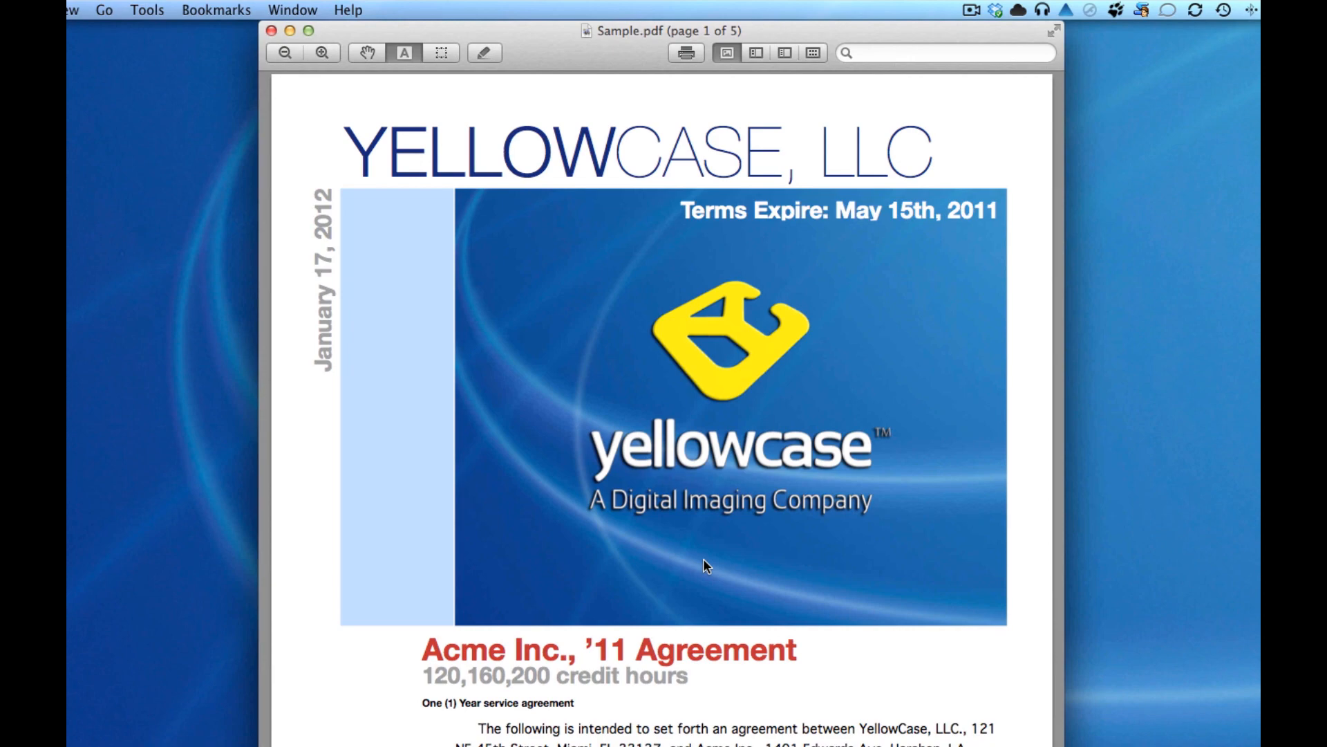
mouse_move(695, 568)
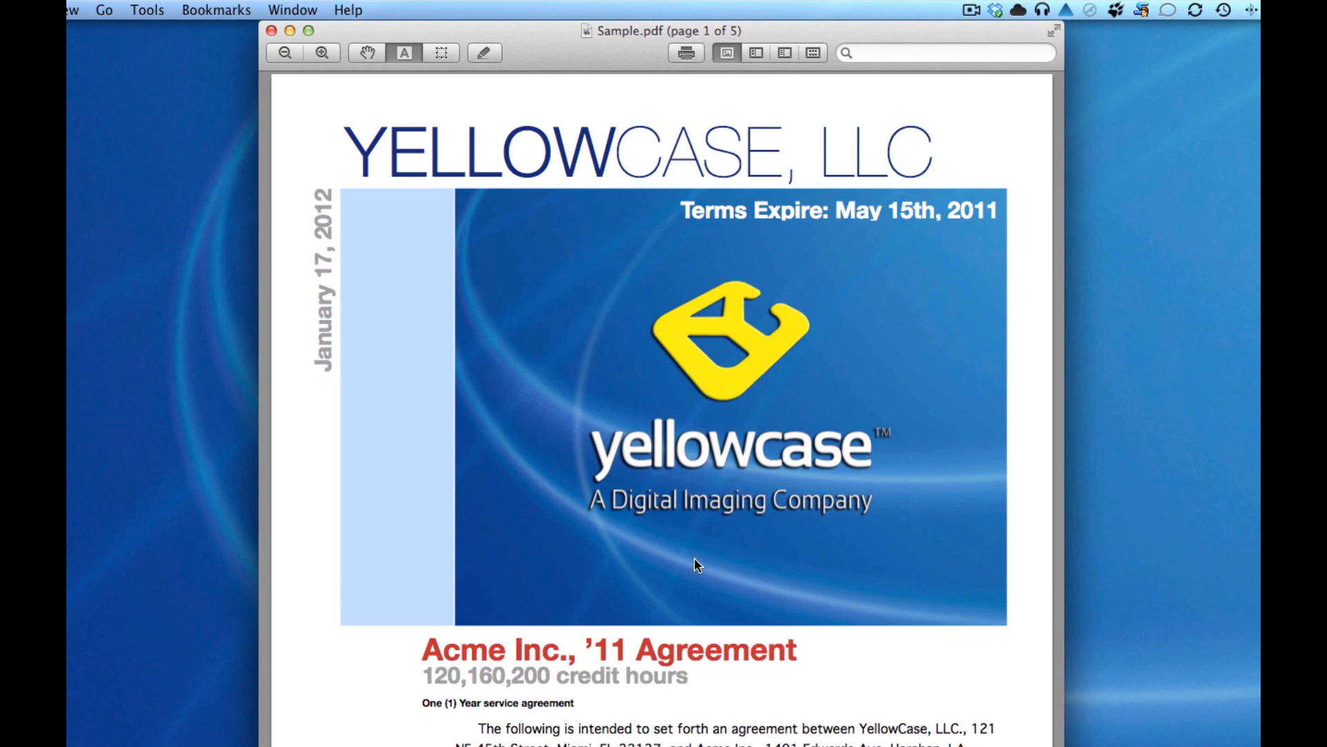
Scroll the contract down to its final page, page 5 of 5, with the Initial line
scroll("down", 3)
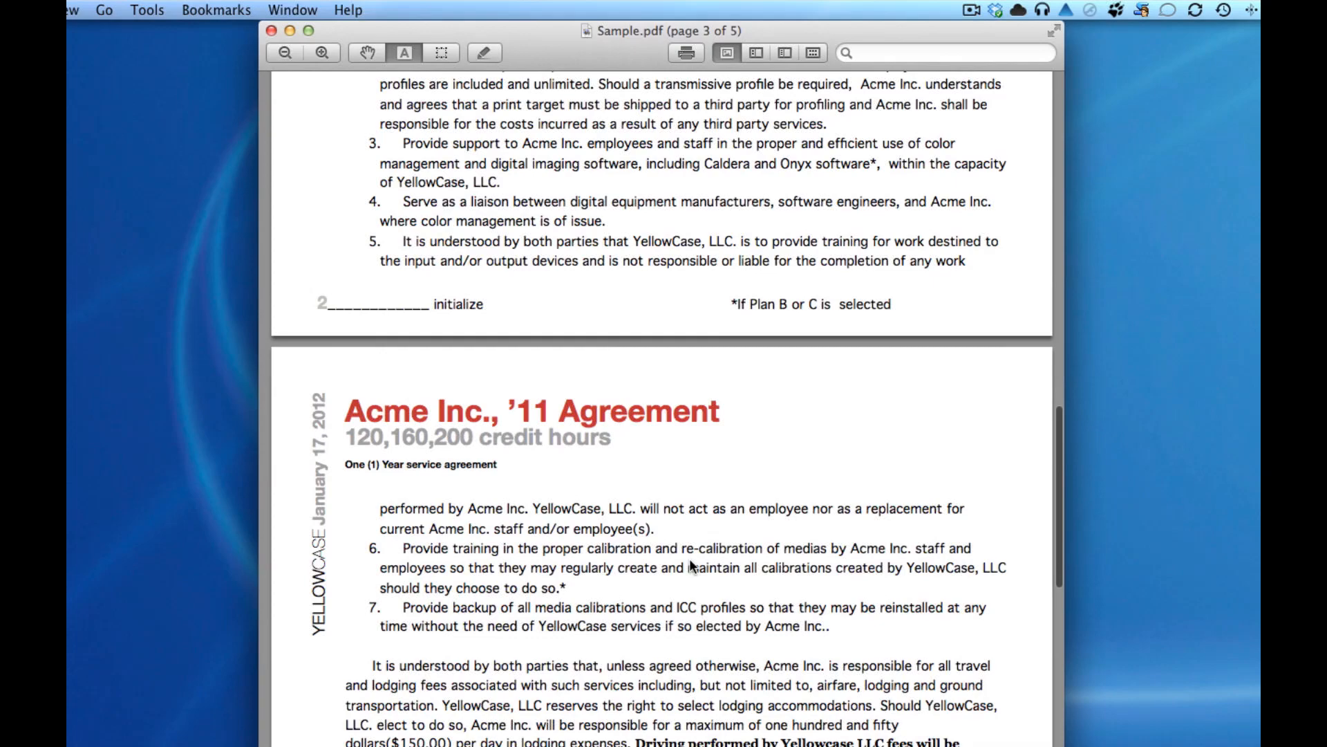
scroll("down", 3)
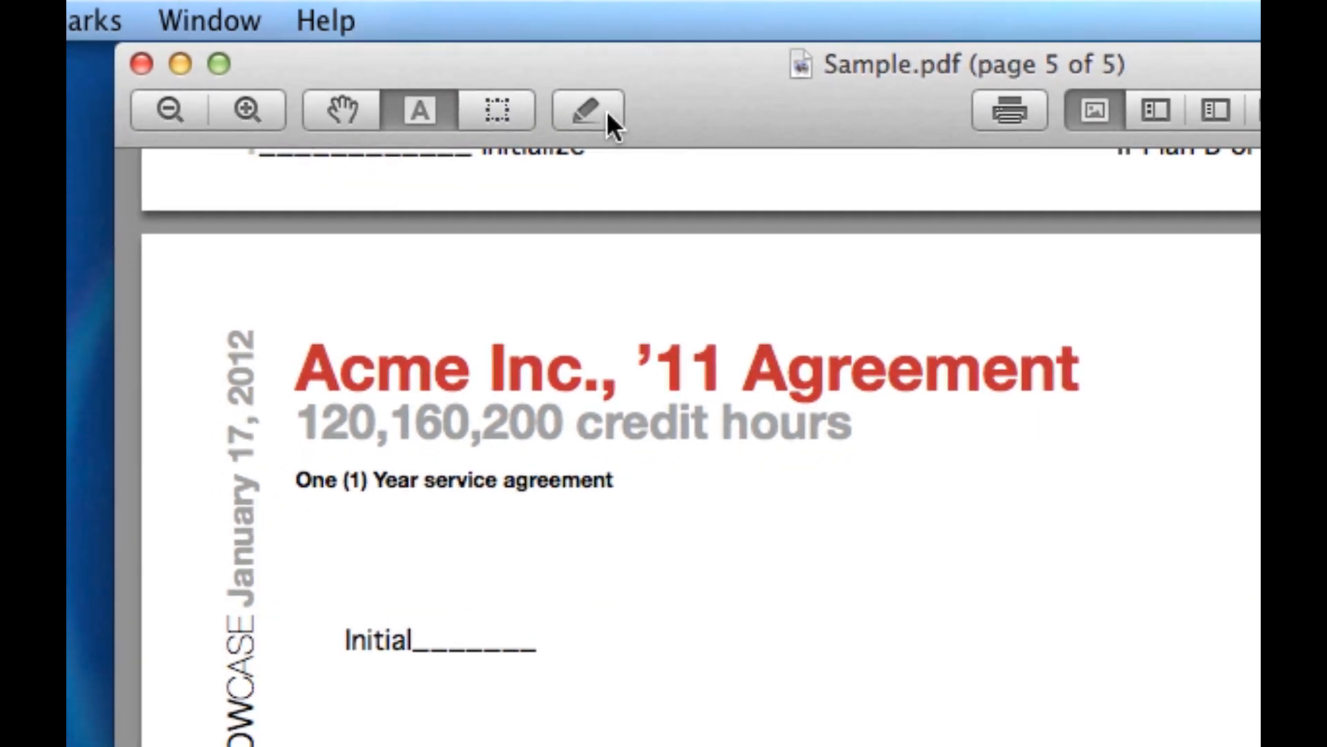
mouse_move(611, 127)
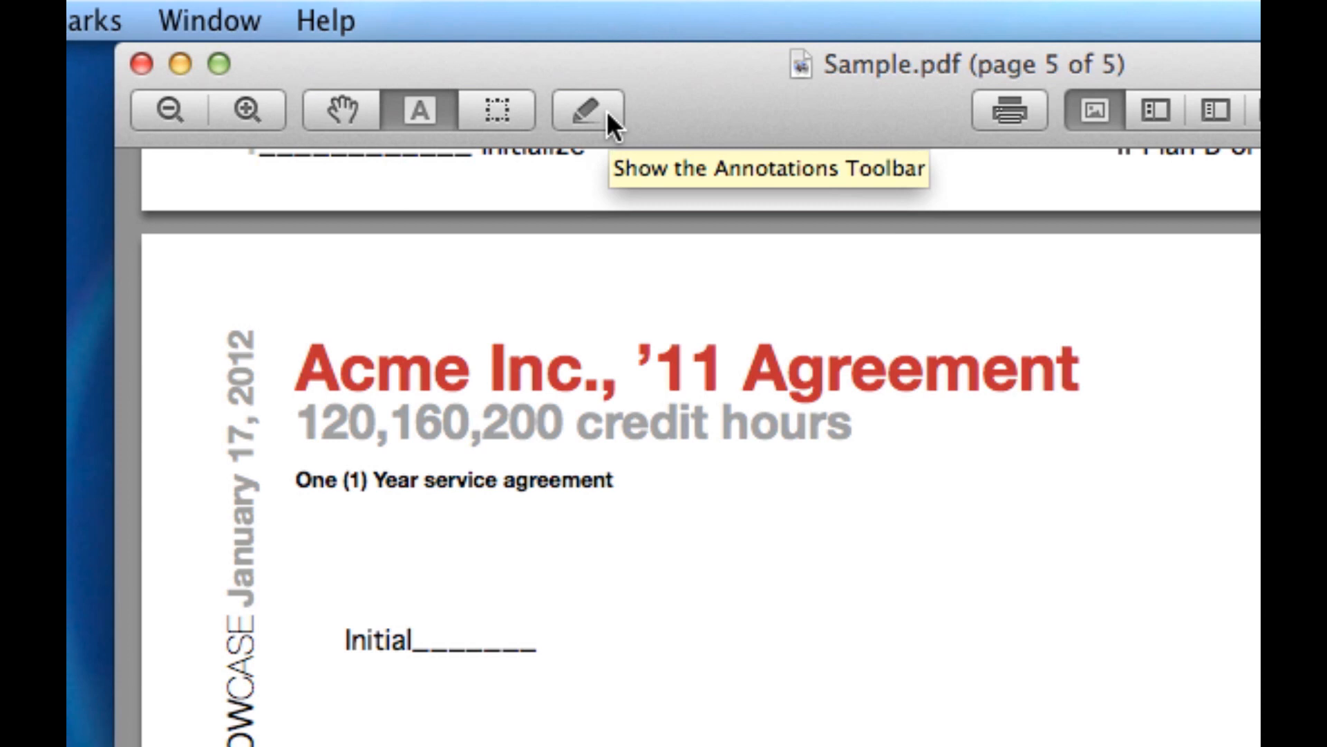
Show the annotation tools above page 5 and bring up the view options
left_click(583, 111)
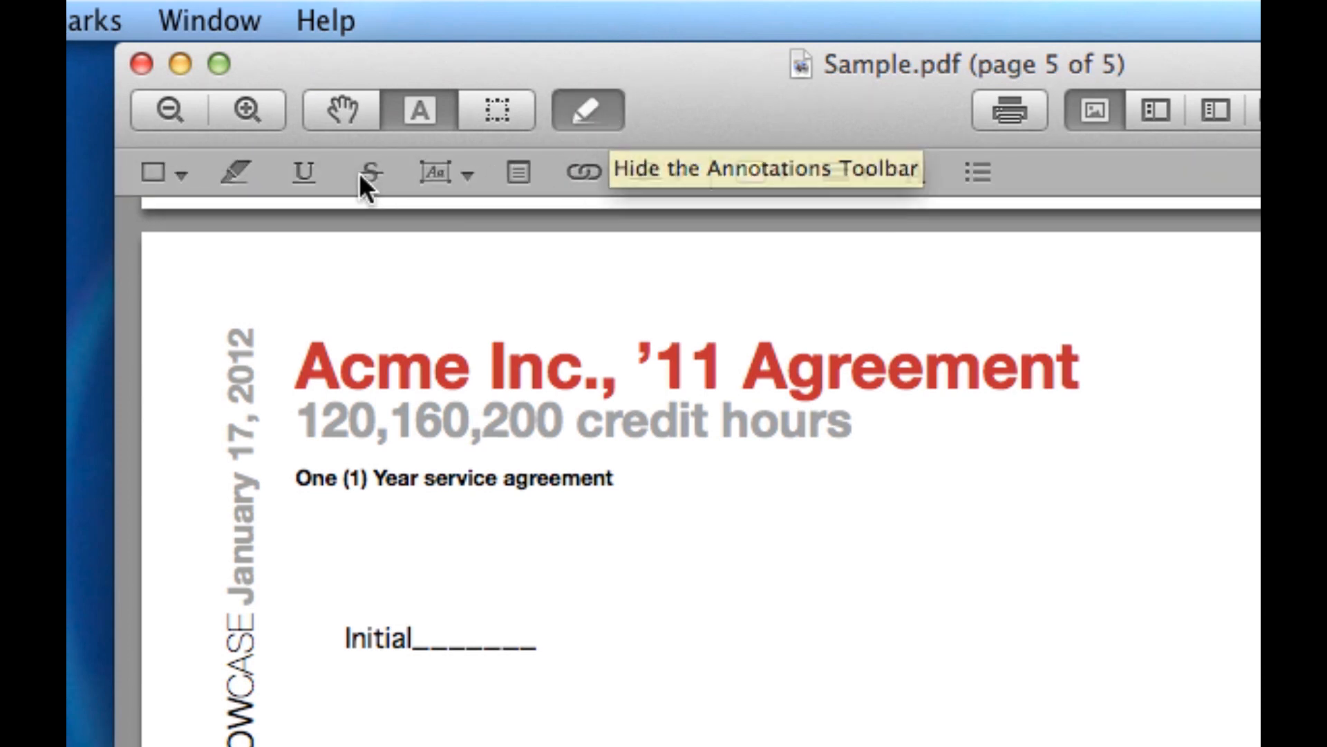
left_click(374, 171)
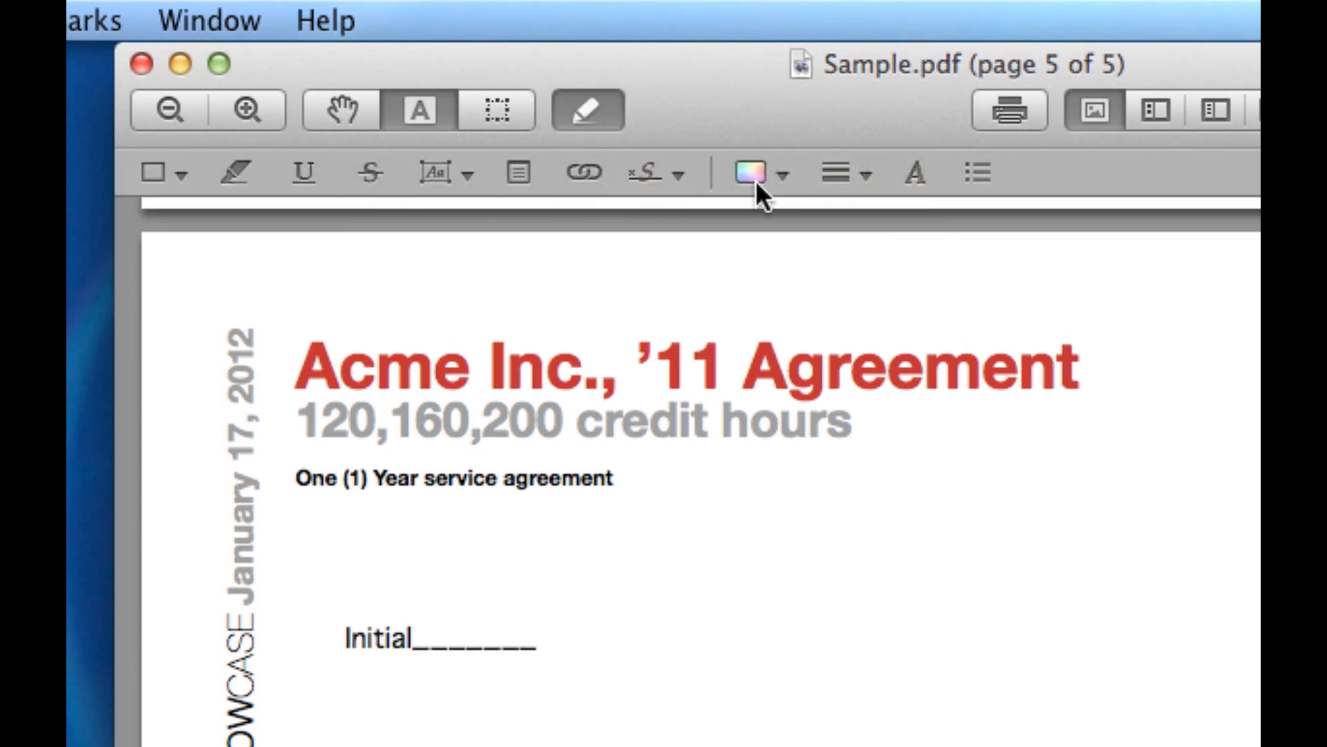
mouse_move(763, 193)
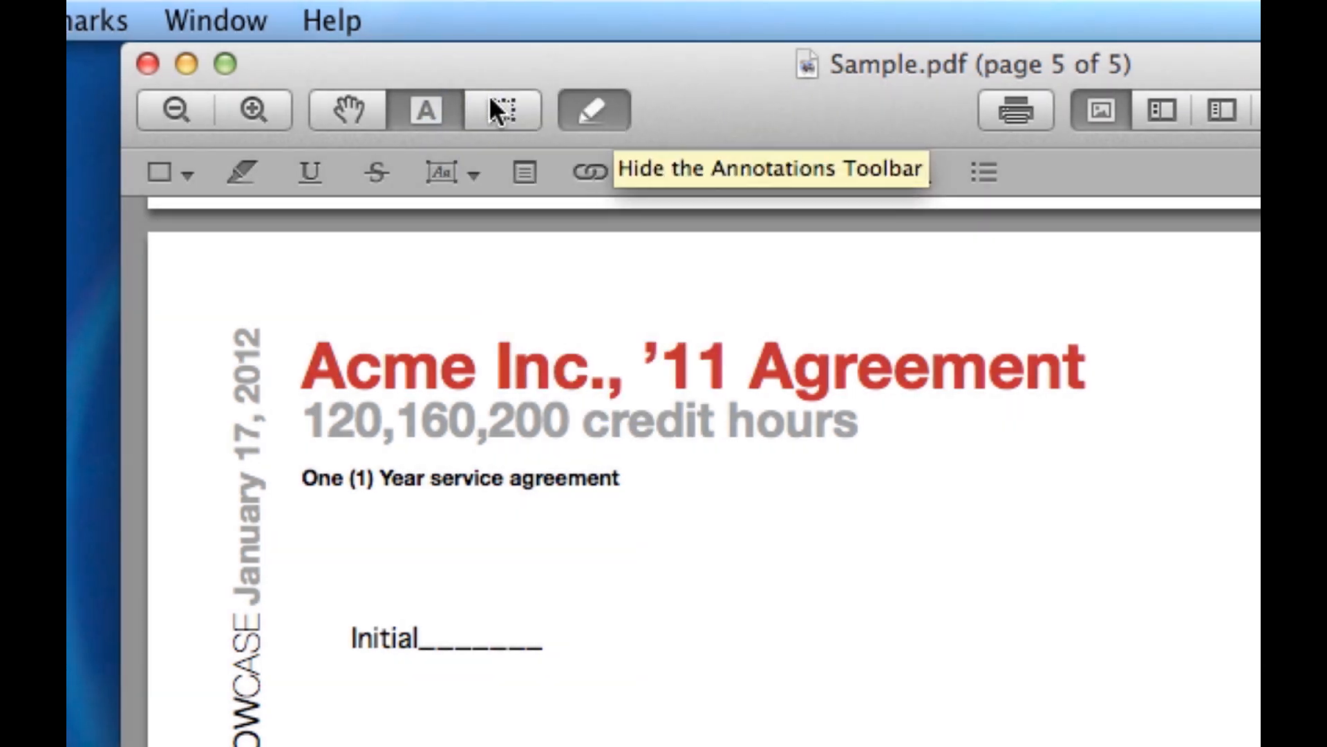
left_click(153, 21)
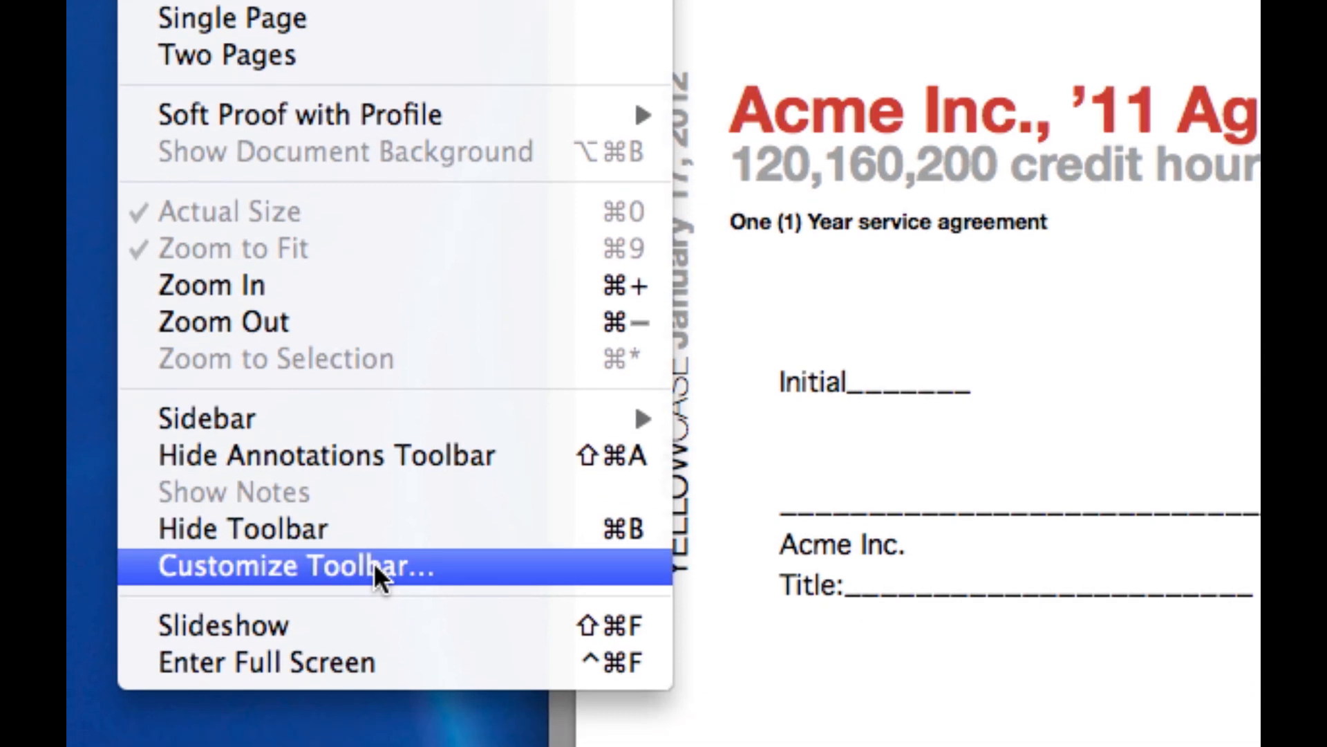
Customize the toolbar and finish with Done, returning to page 5 of the contract
left_click(299, 575)
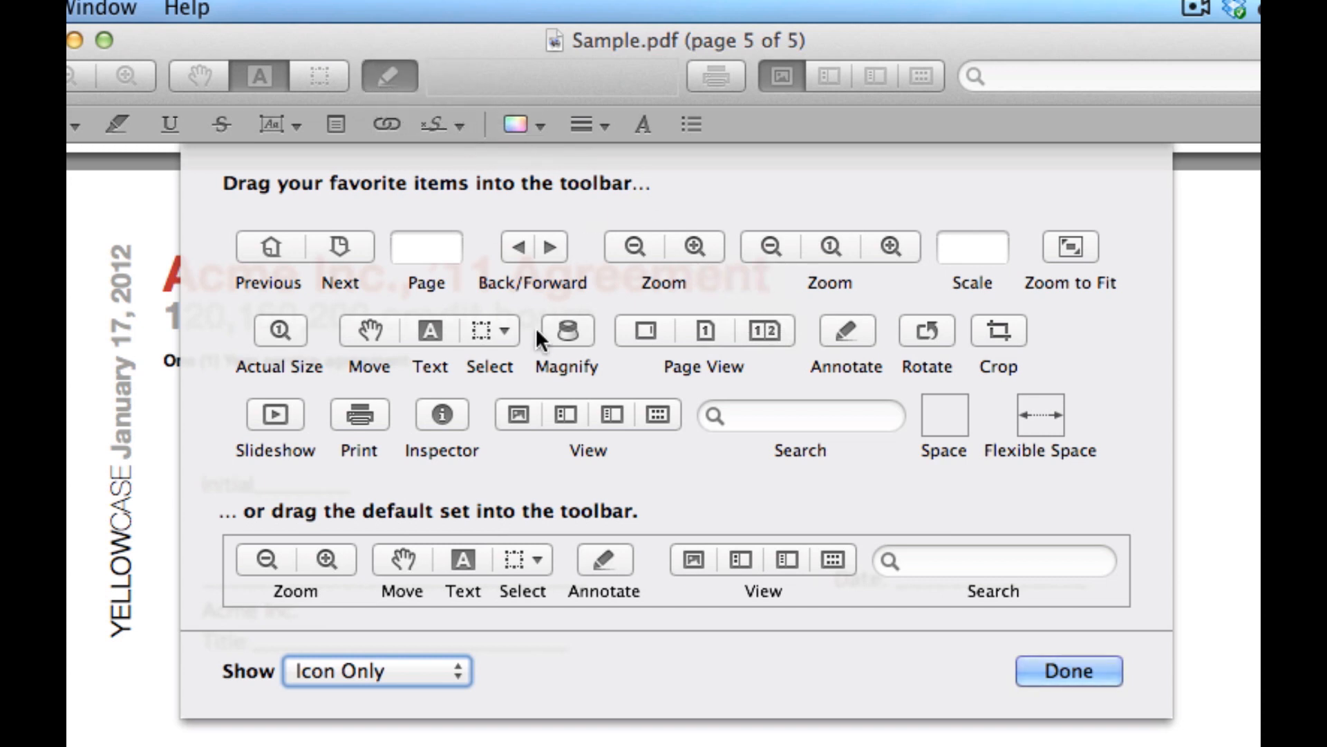
mouse_move(541, 347)
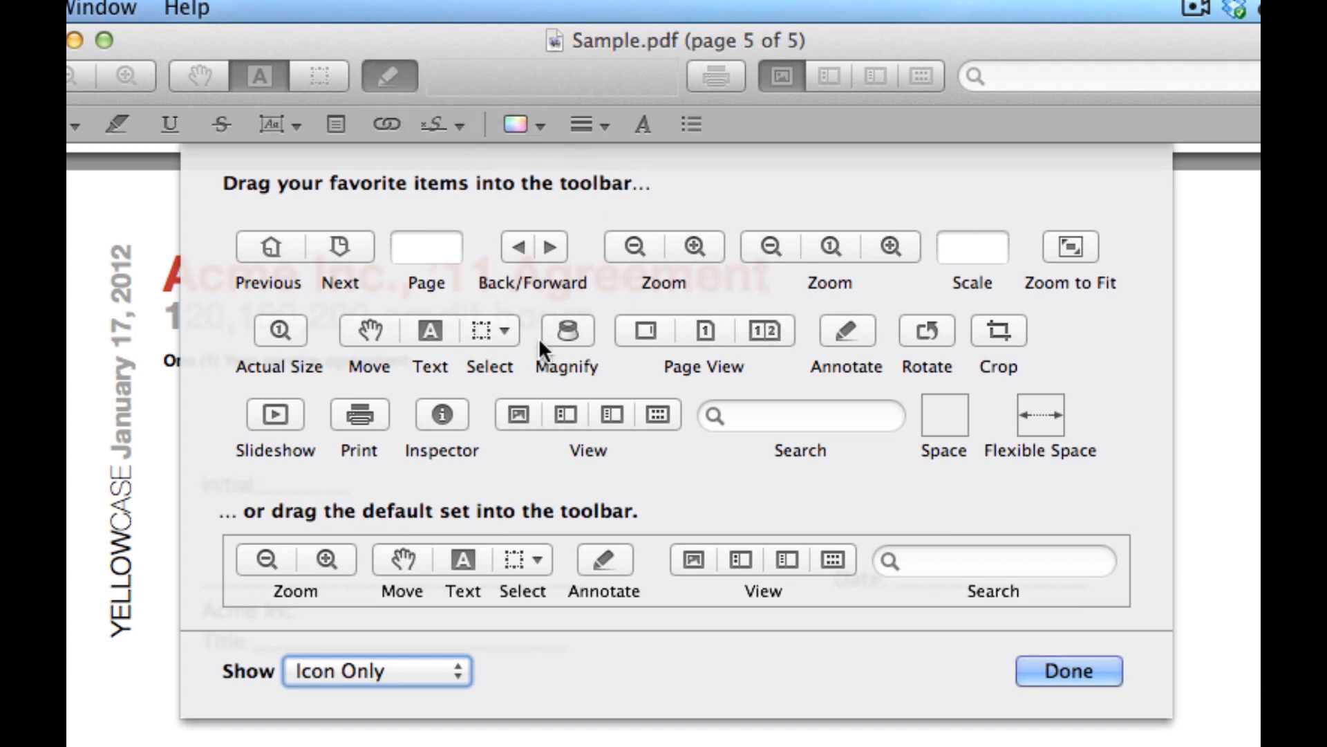
mouse_move(365, 427)
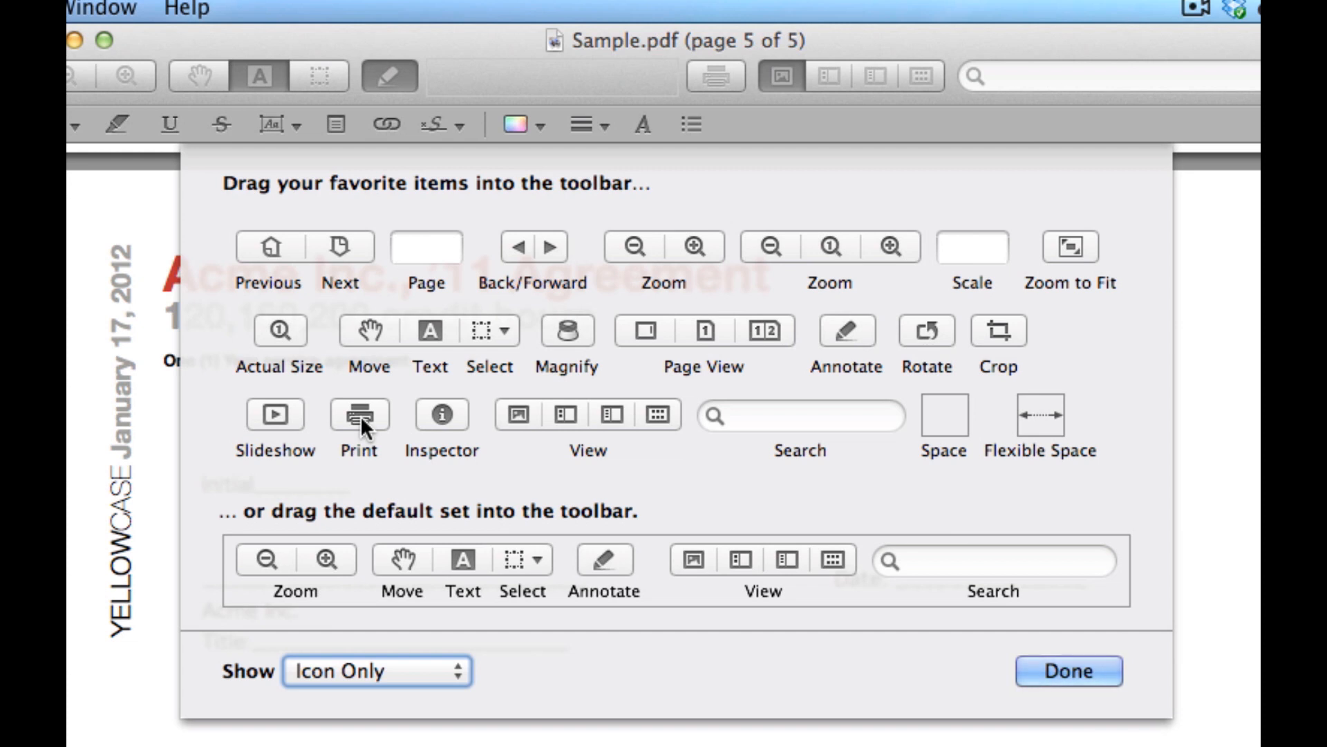
mouse_move(879, 242)
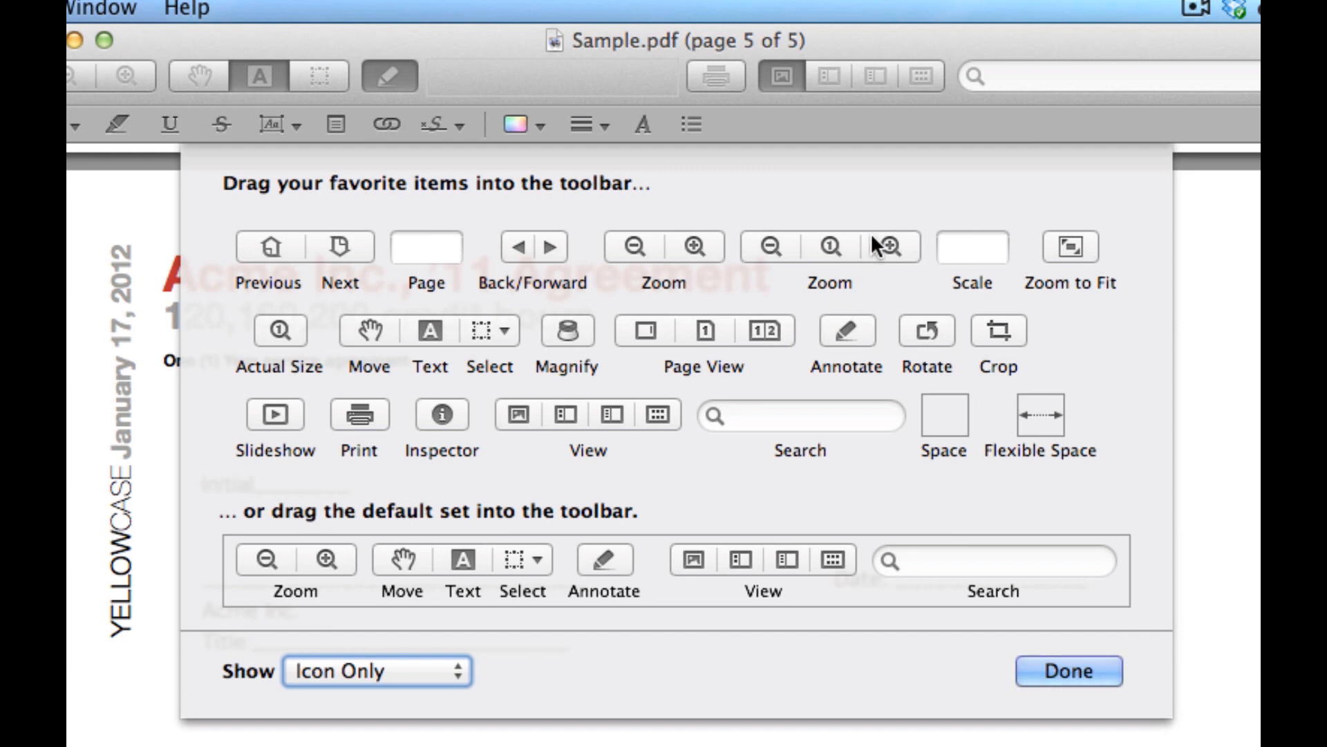
mouse_move(1076, 686)
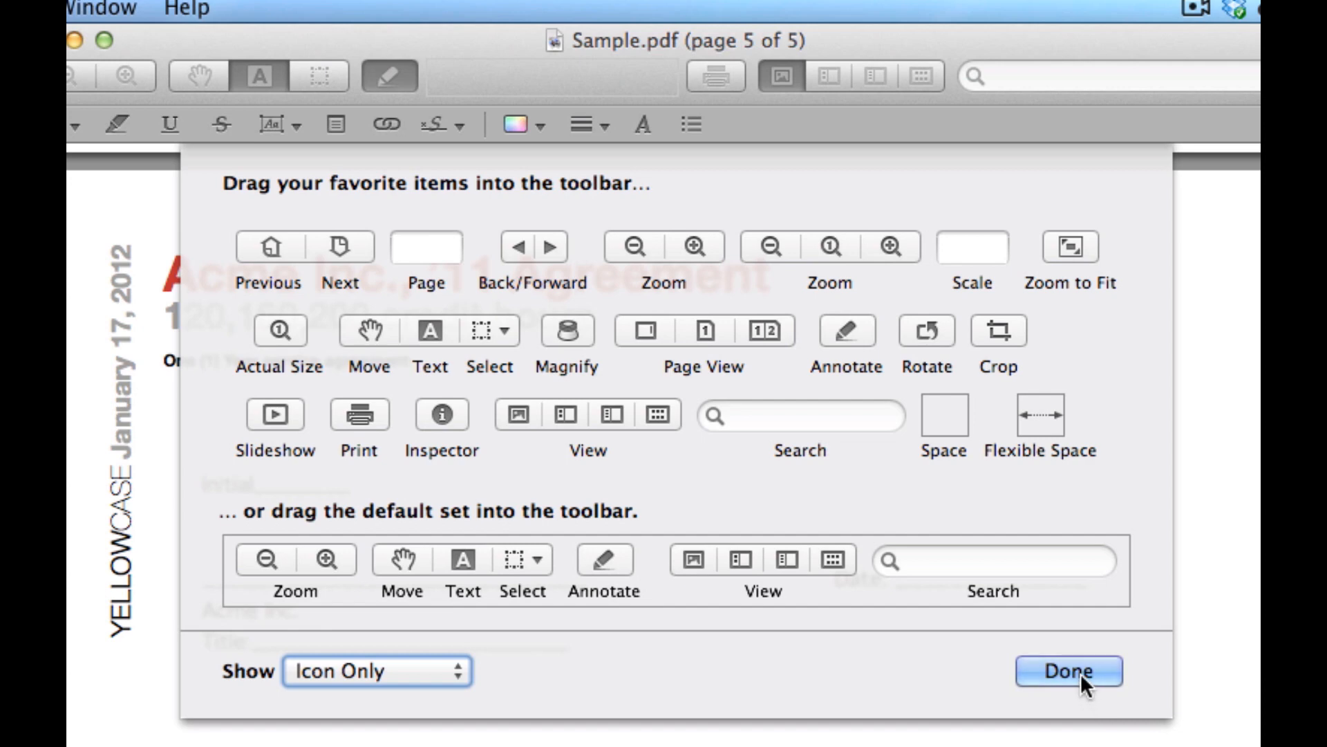
left_click(1065, 671)
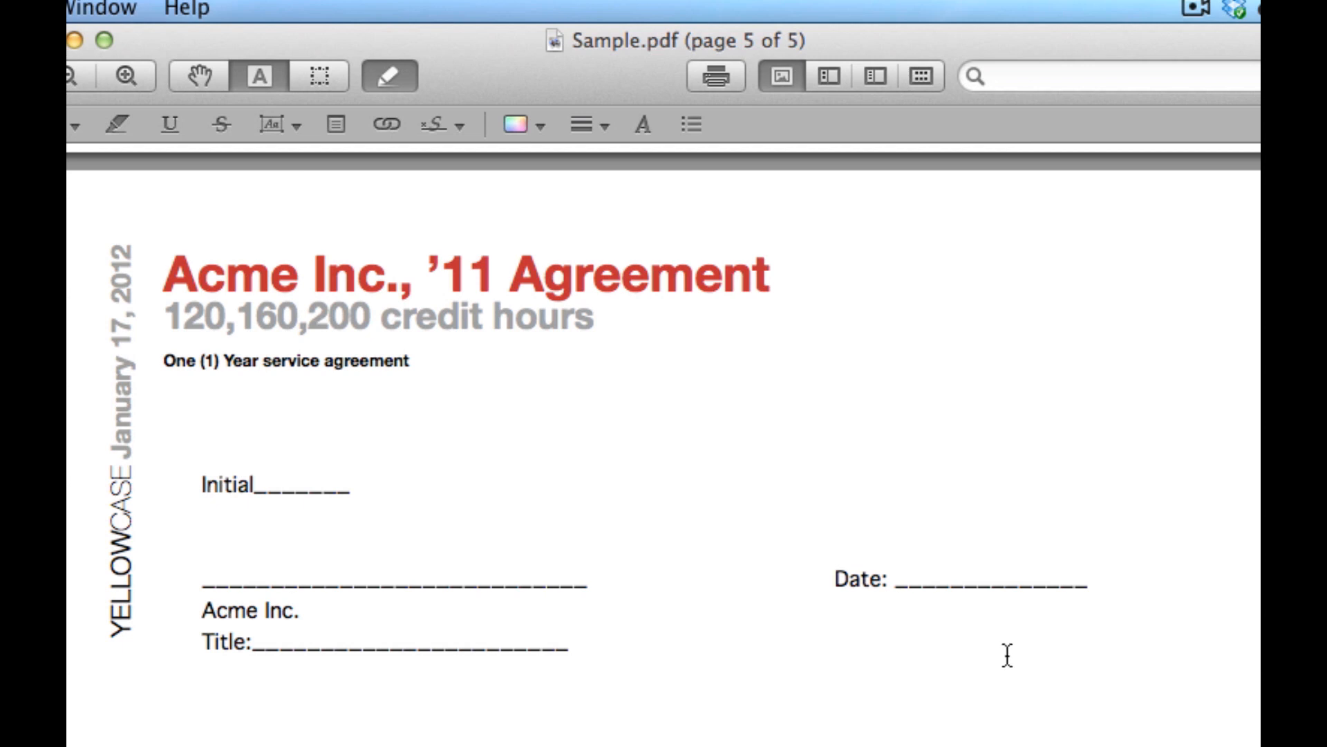
Show the signature options offering to create a signature from the iSight camera
left_click(455, 125)
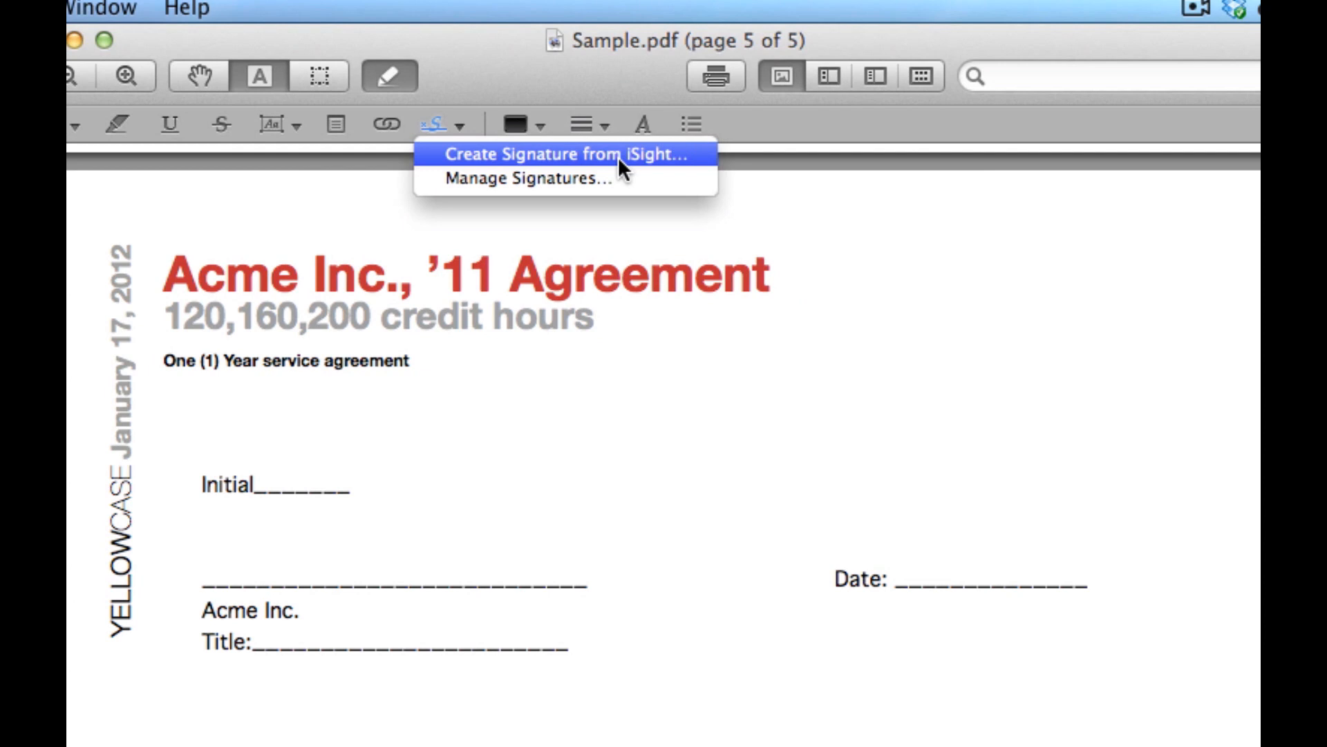
mouse_move(602, 159)
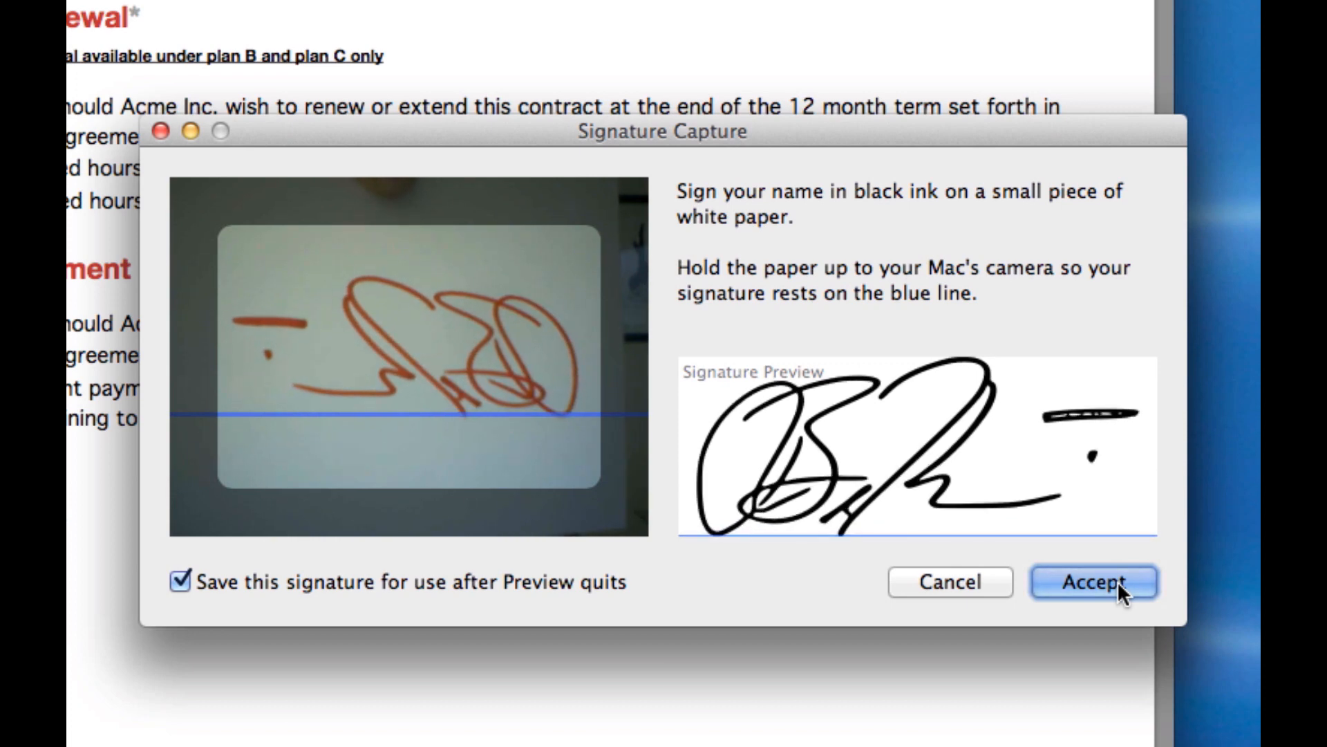
Accept the first webcam-captured signature, keeping it saved for later use
left_click(1095, 583)
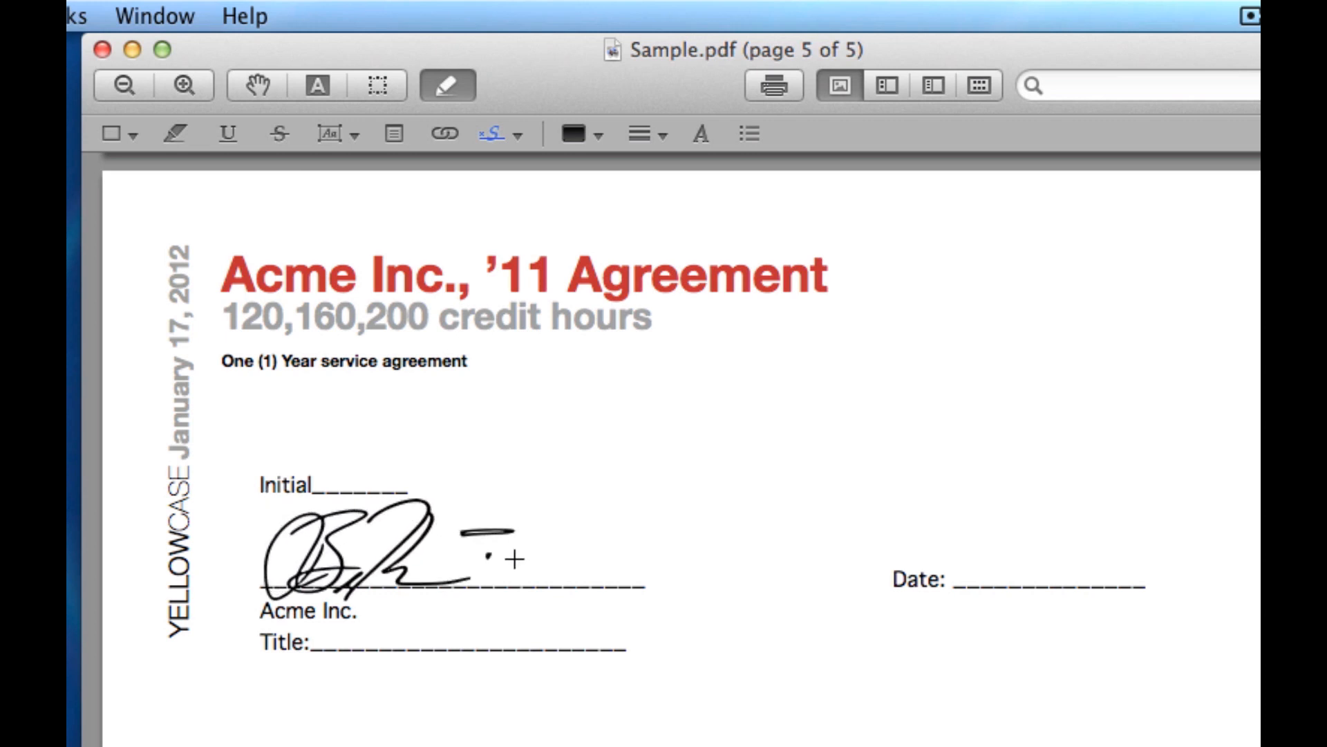
Place the first signature on the Acme Inc. line and delete the stray extra copy
left_click(356, 565)
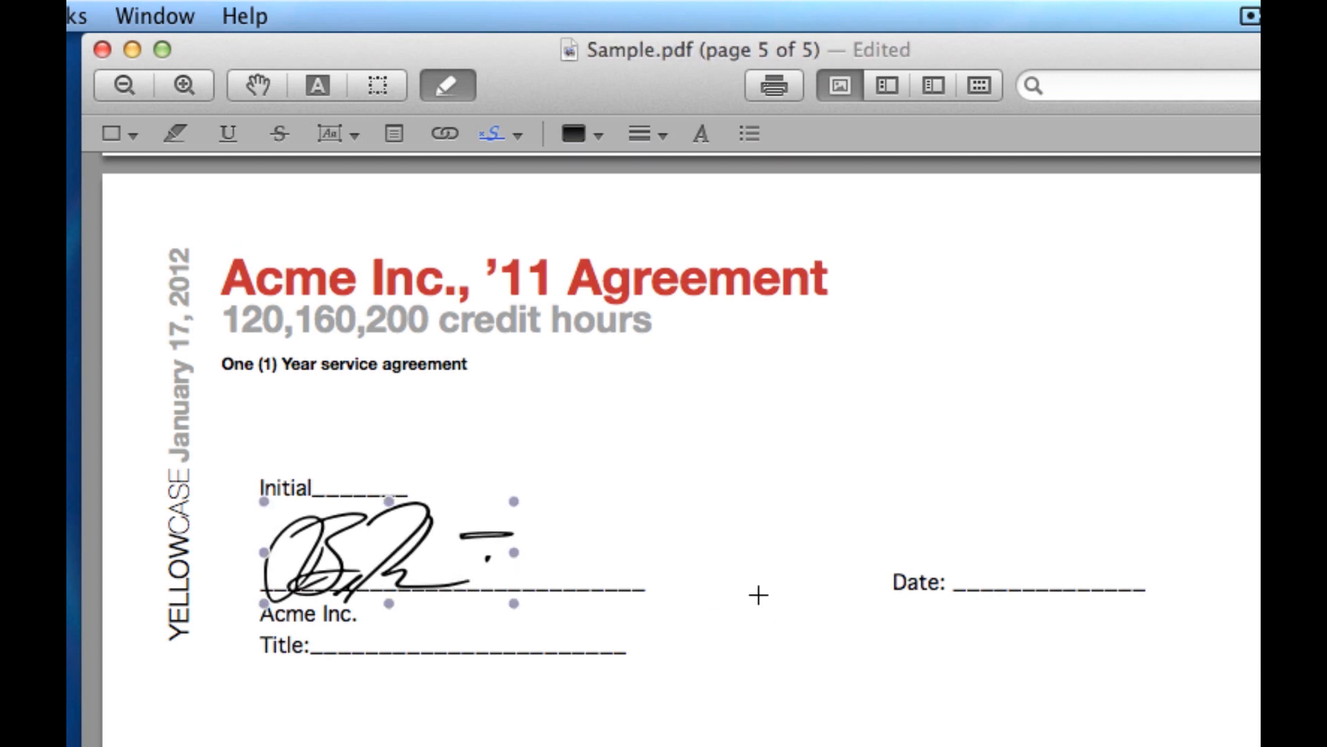
mouse_move(592, 523)
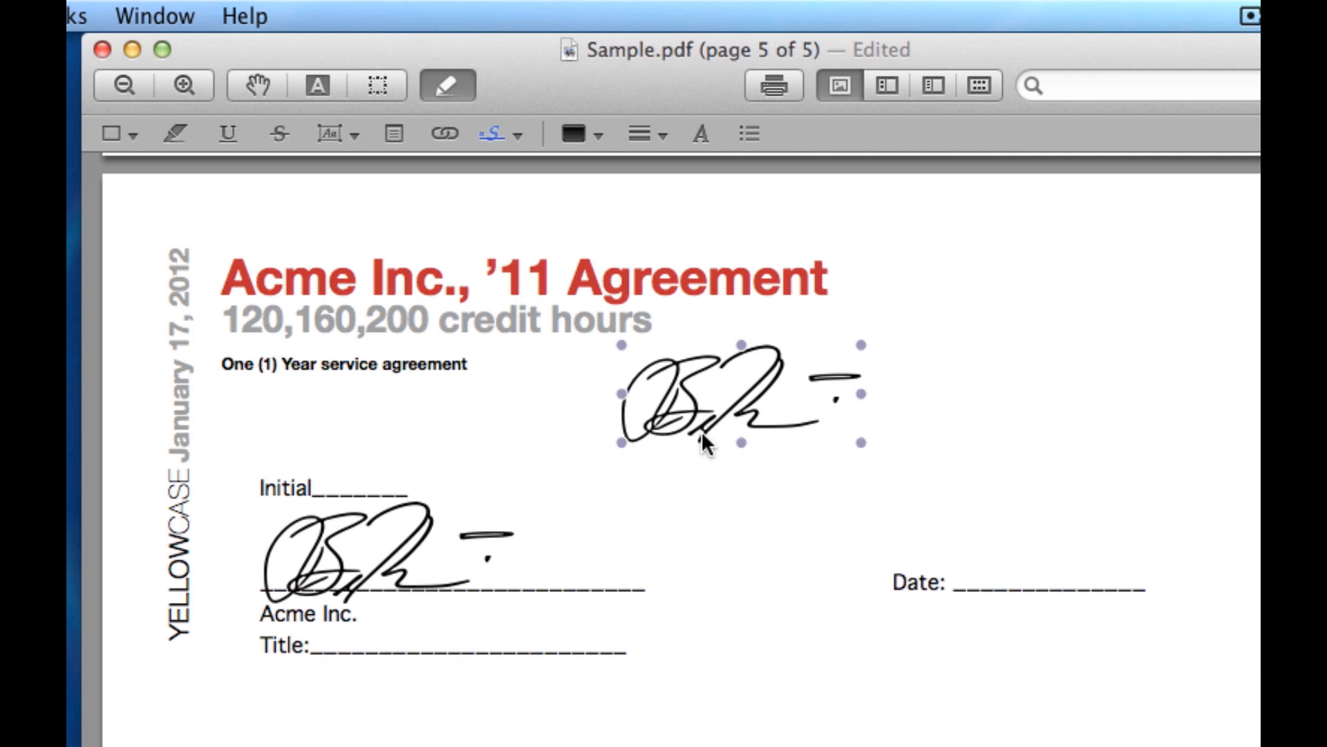
key("Delete")
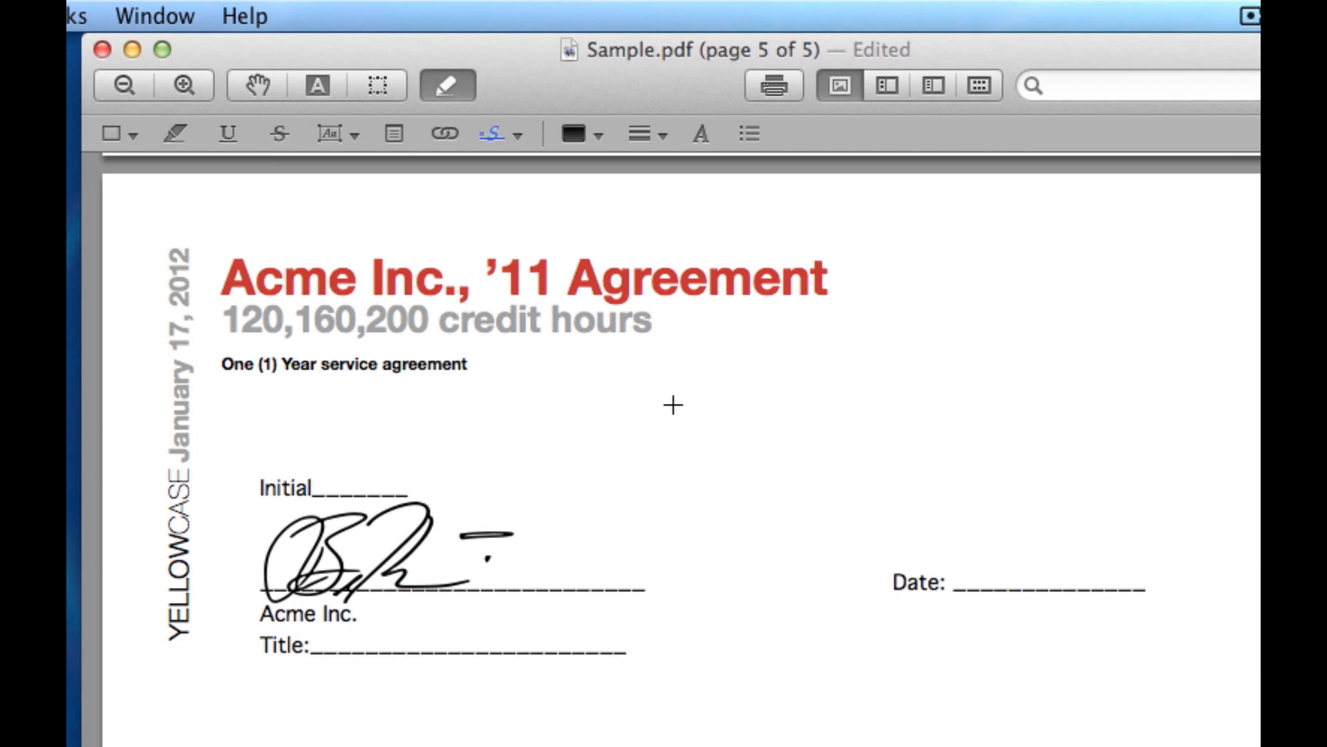
mouse_move(531, 150)
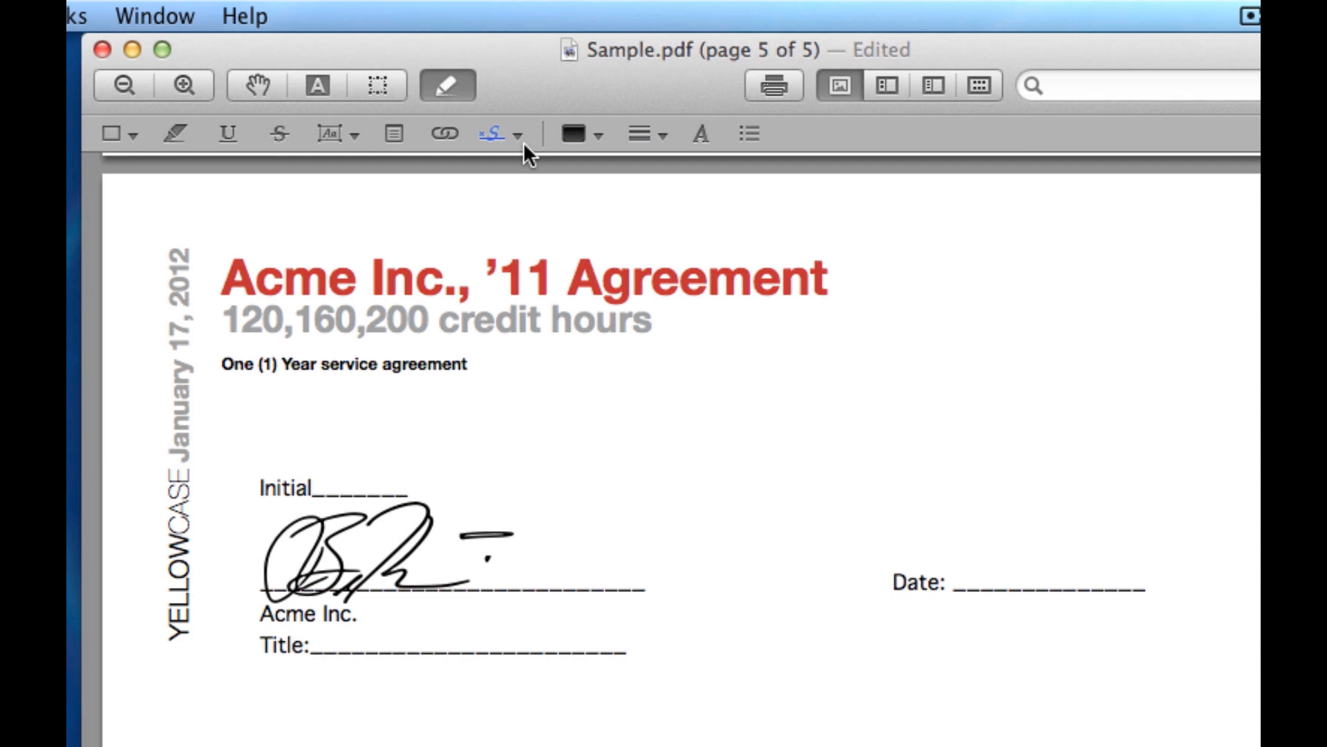
Capture a second signature from the iSight camera and accept it alongside the first
left_click(506, 135)
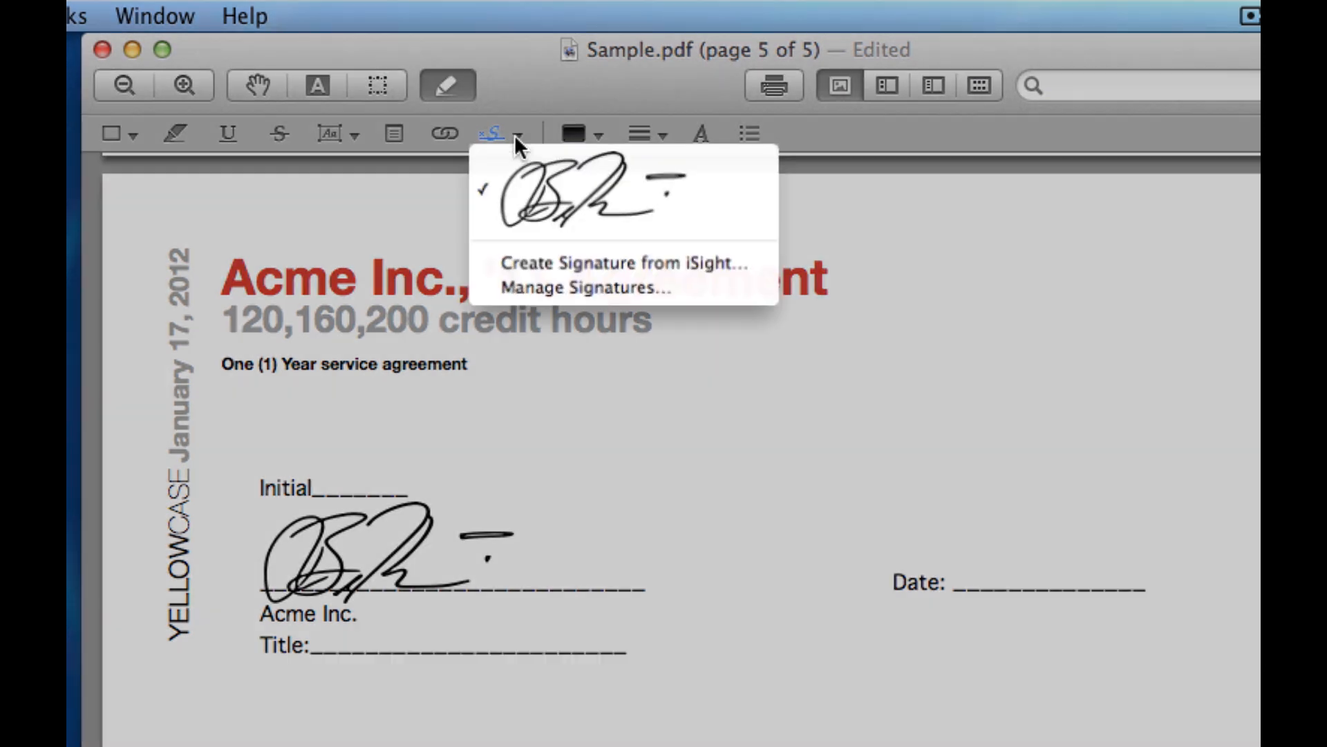
mouse_move(526, 196)
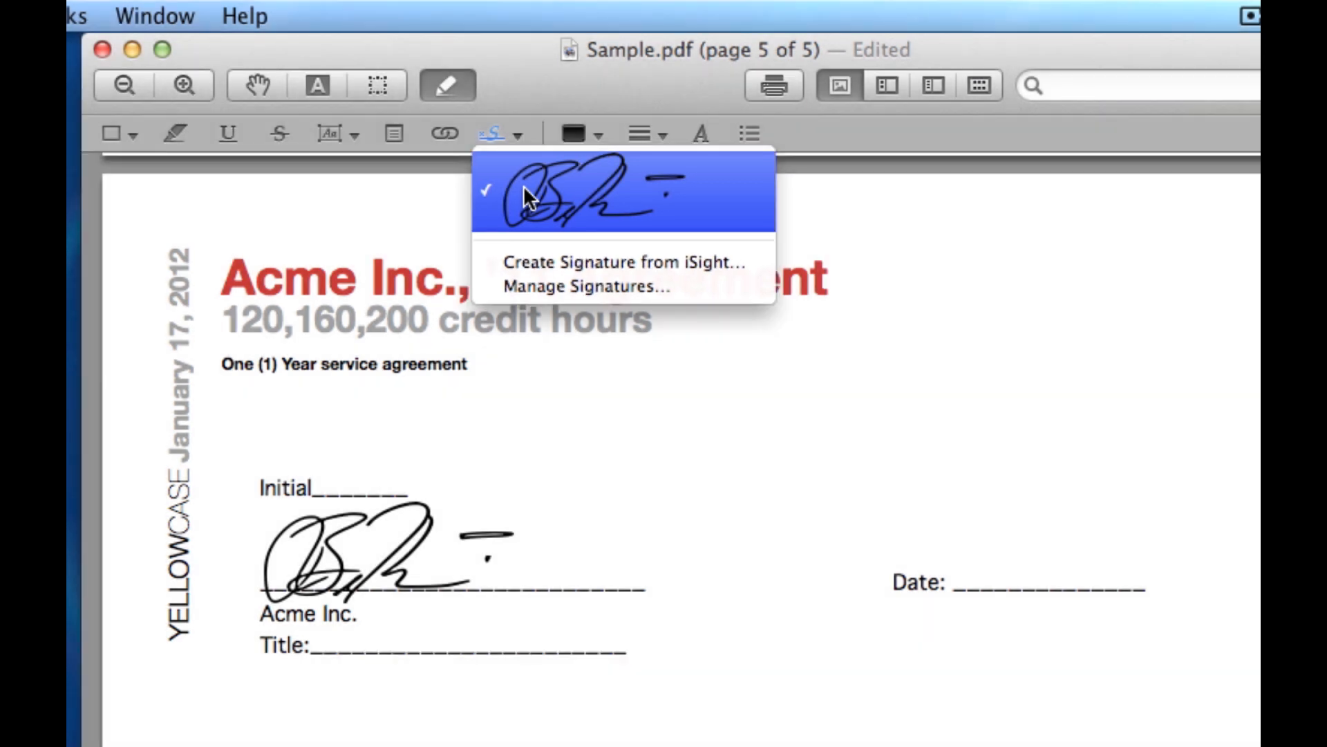
mouse_move(548, 220)
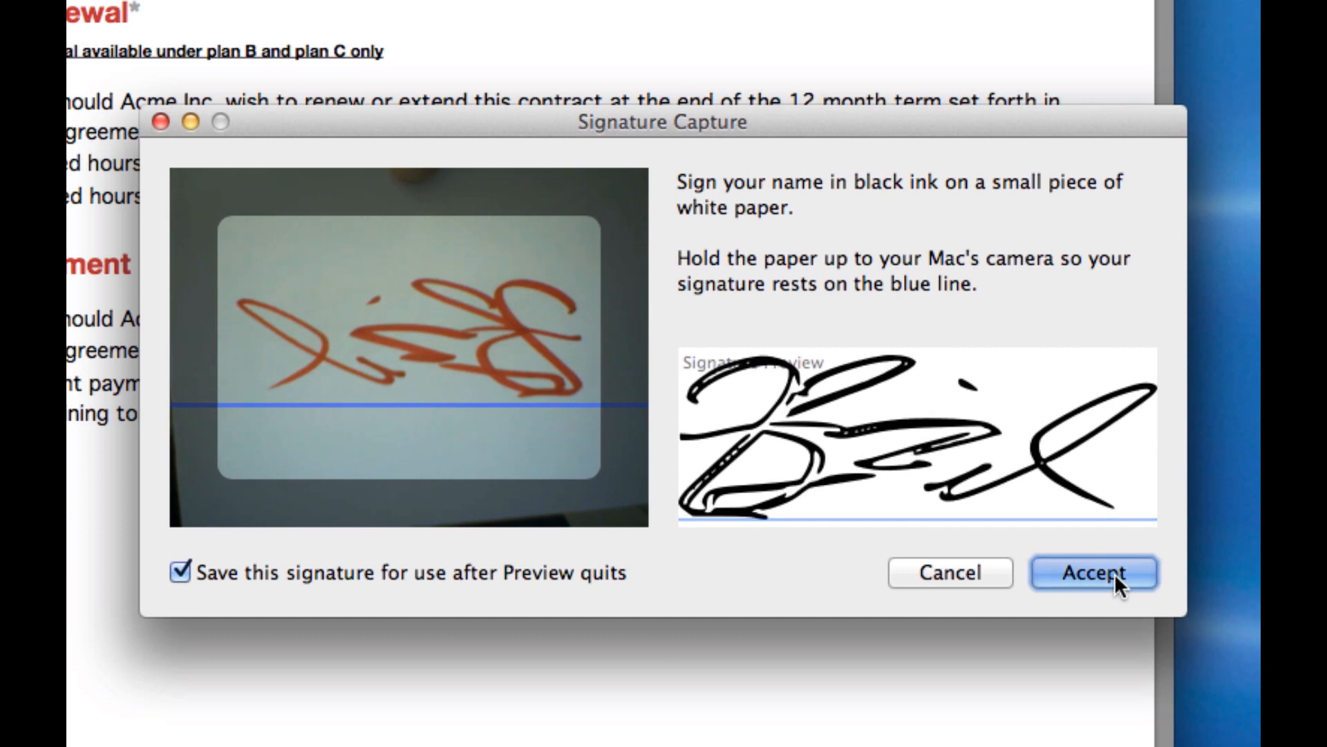
left_click(1092, 574)
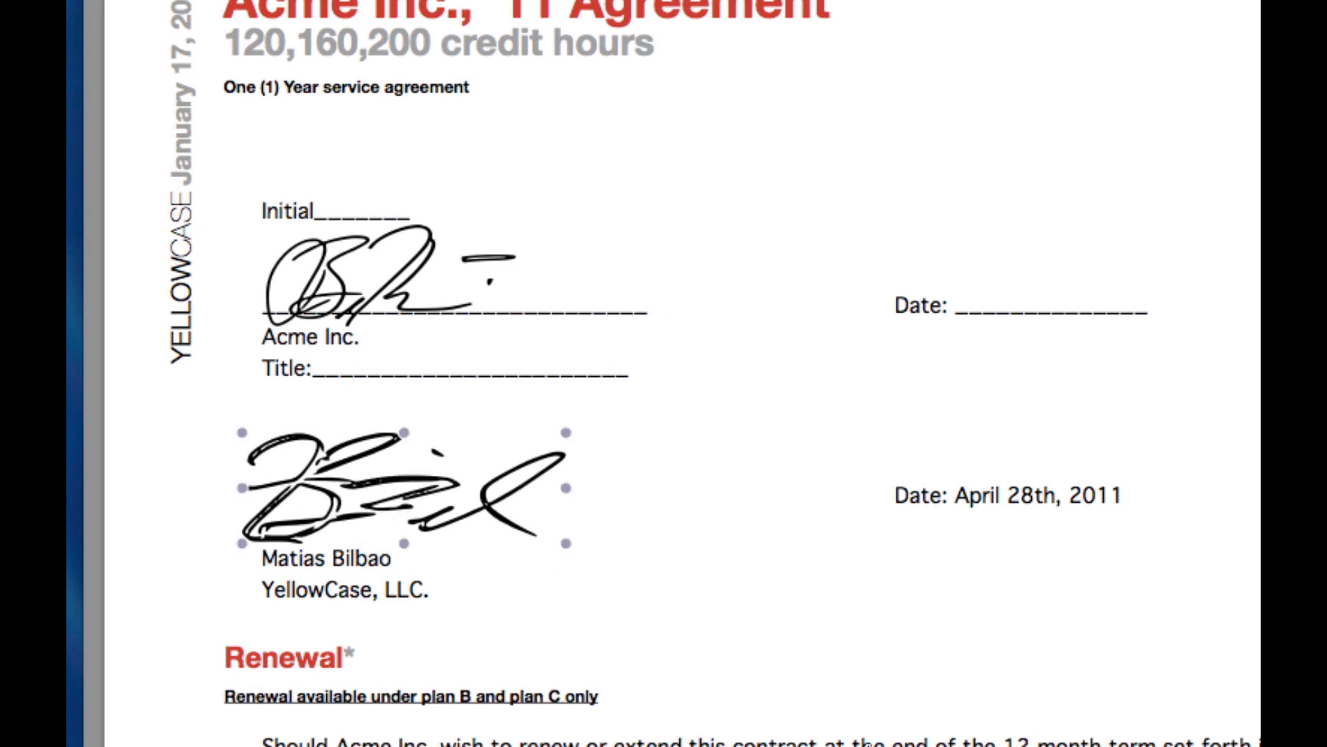
mouse_move(696, 433)
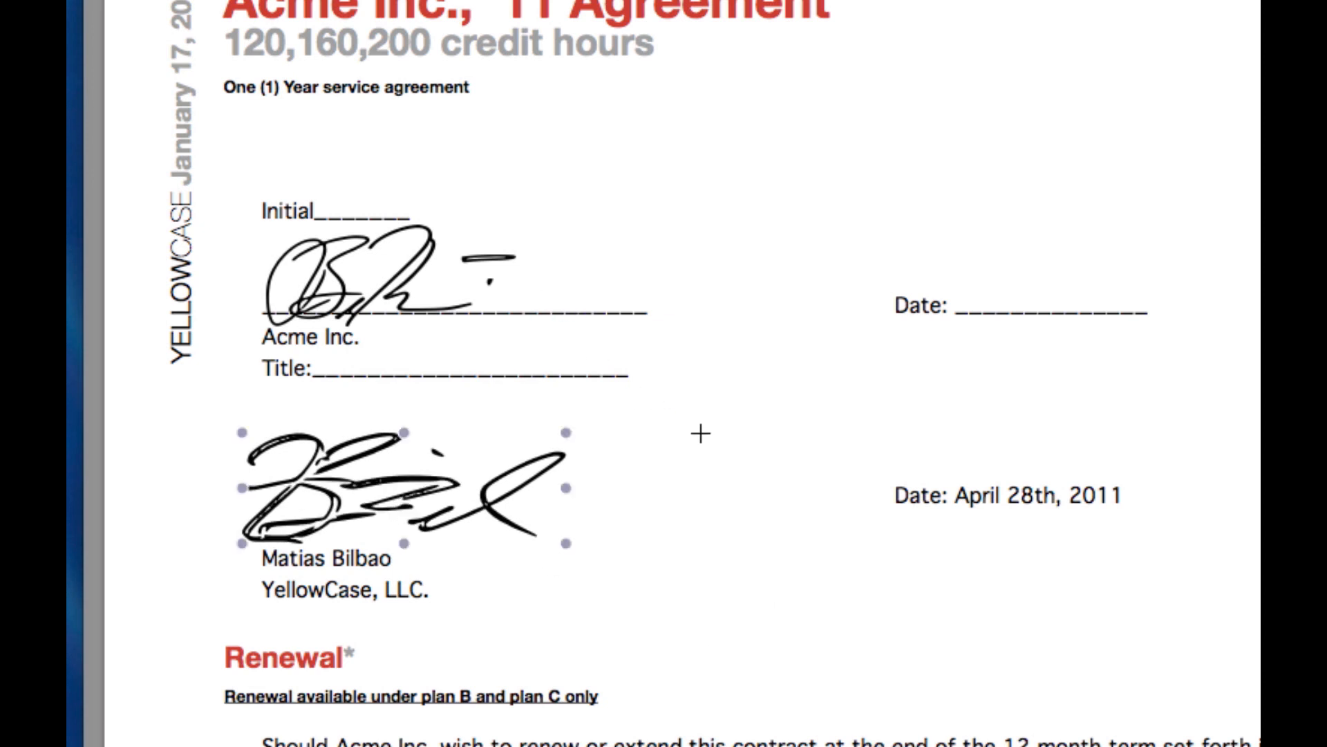
Place the second signature on the YellowCase, LLC line and deselect it
left_click(947, 735)
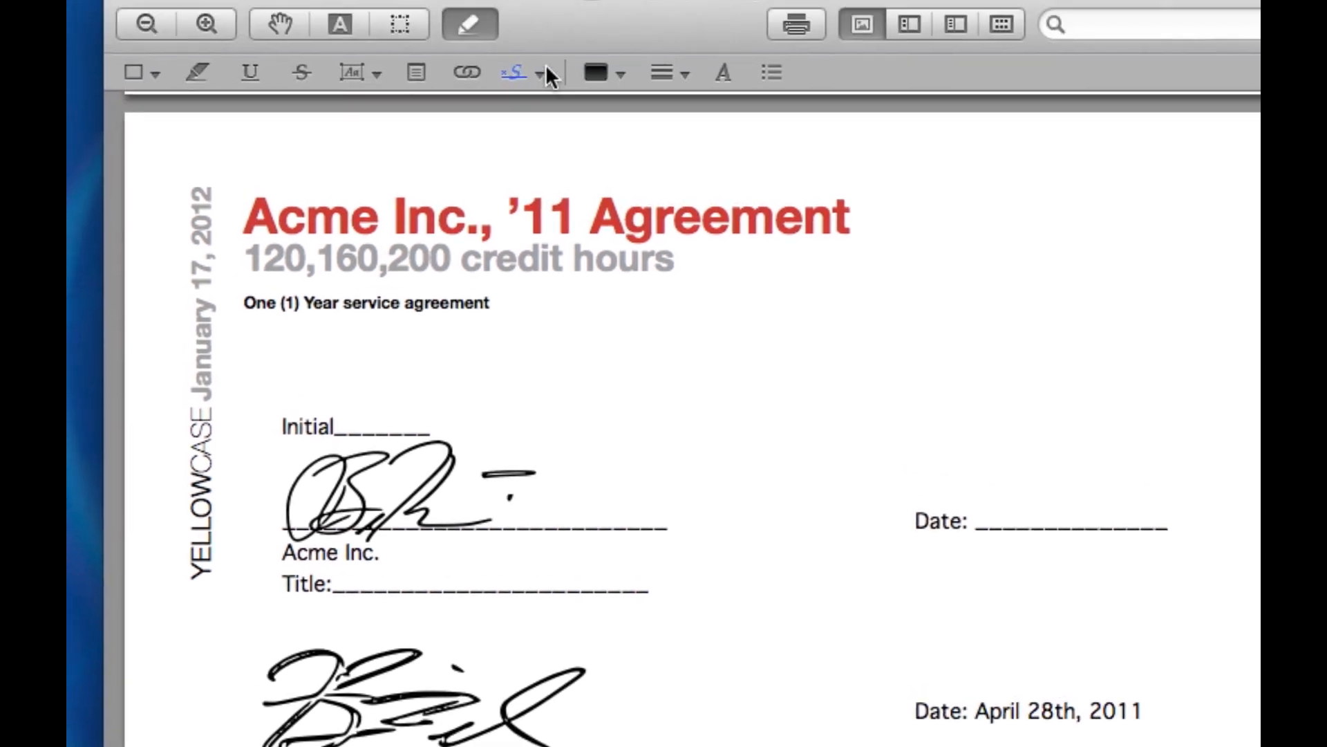
left_click(535, 72)
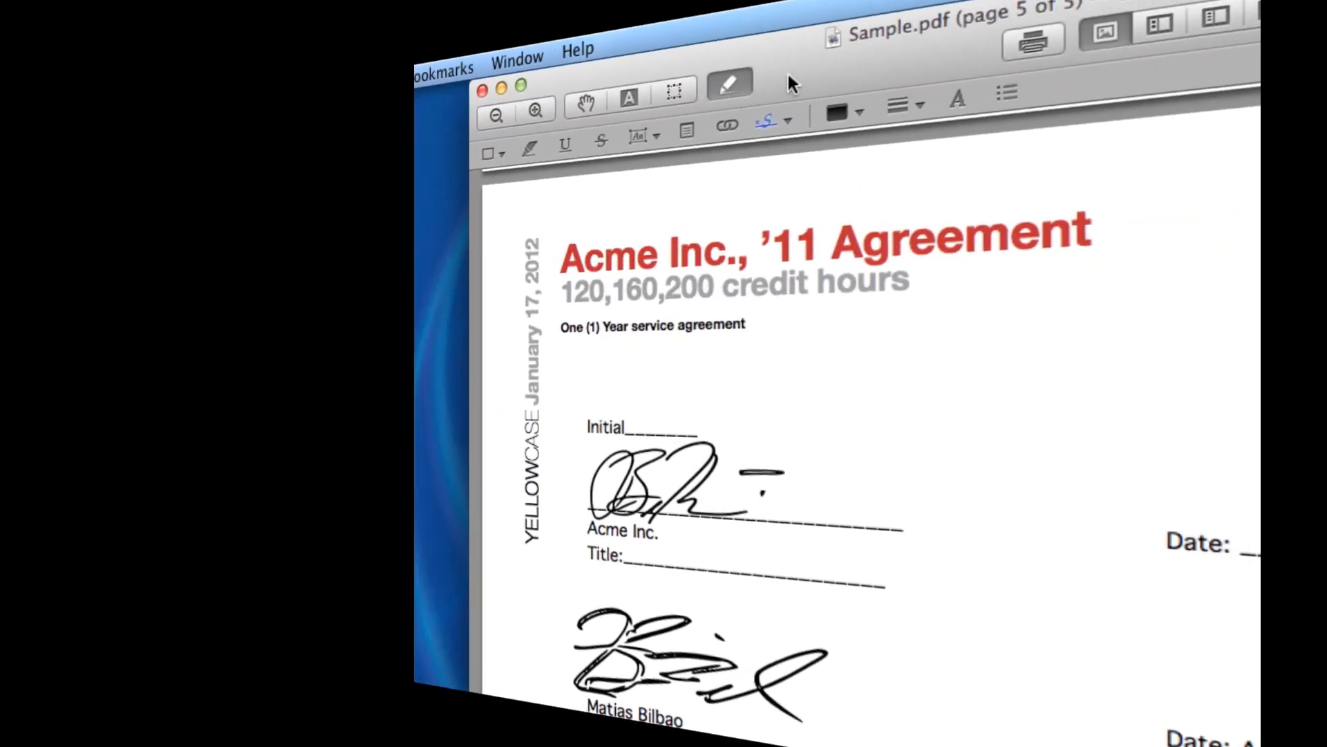
Reveal Preview's File menu to reach Mail Selected PDF Document for the signed contract
left_click(121, 13)
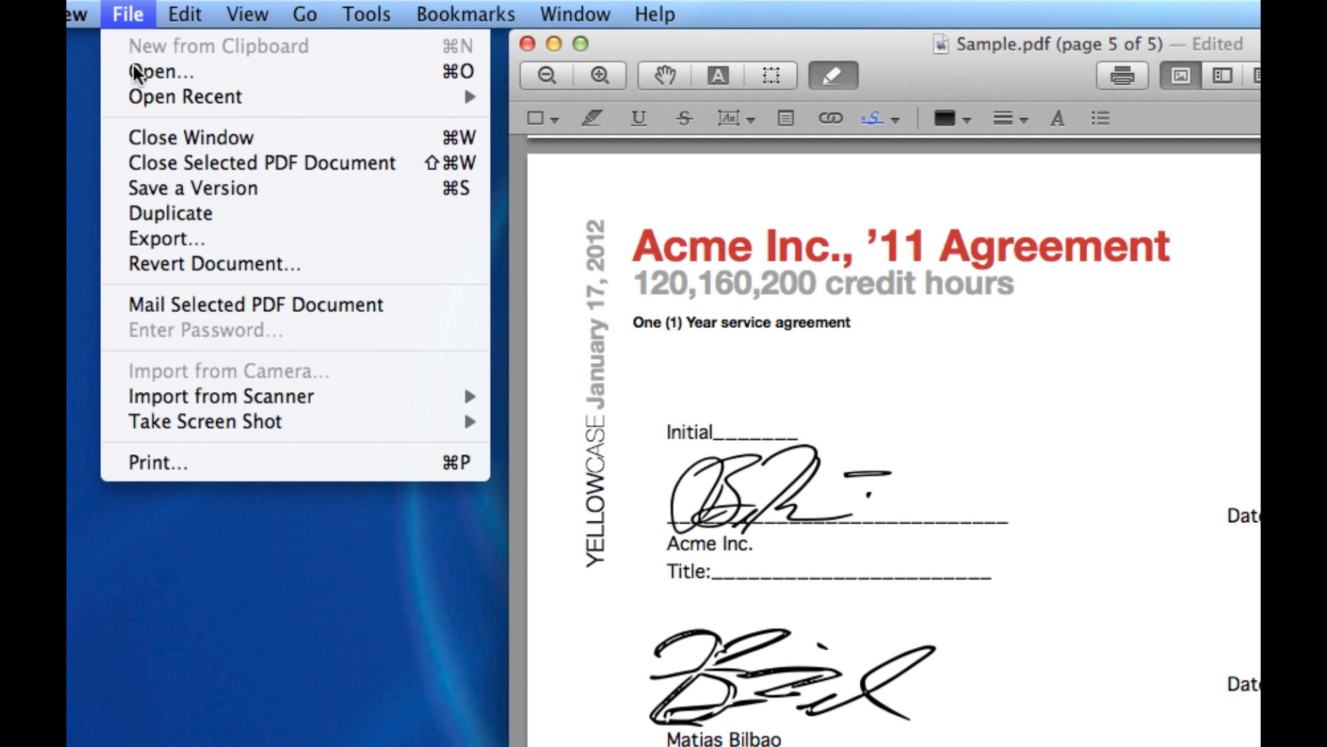
mouse_move(254, 319)
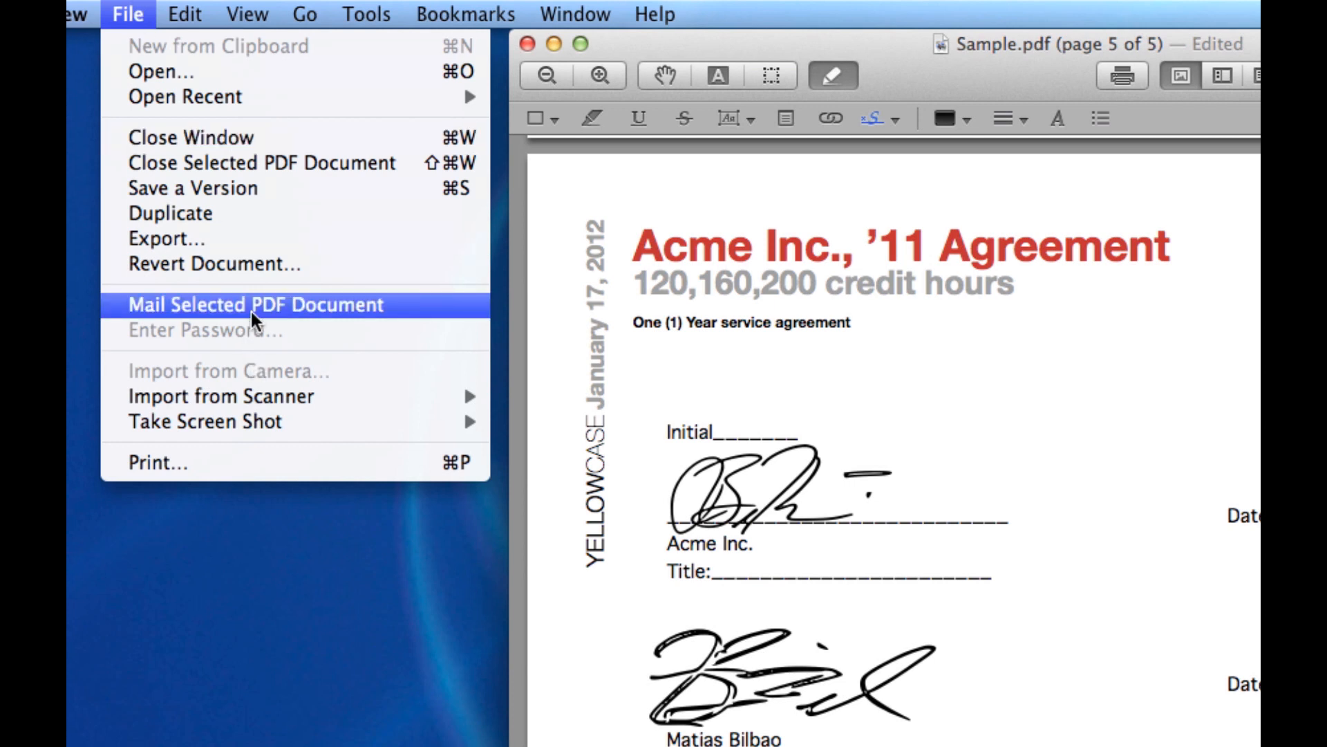